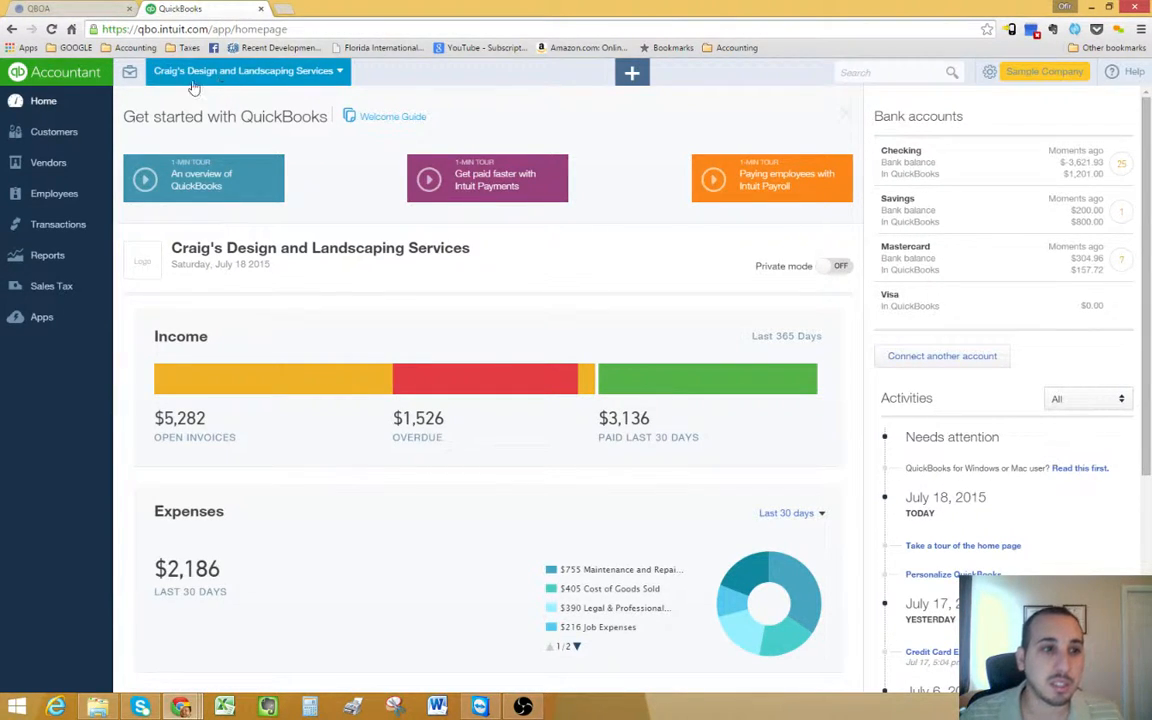
pyautogui.moveTo(288, 84)
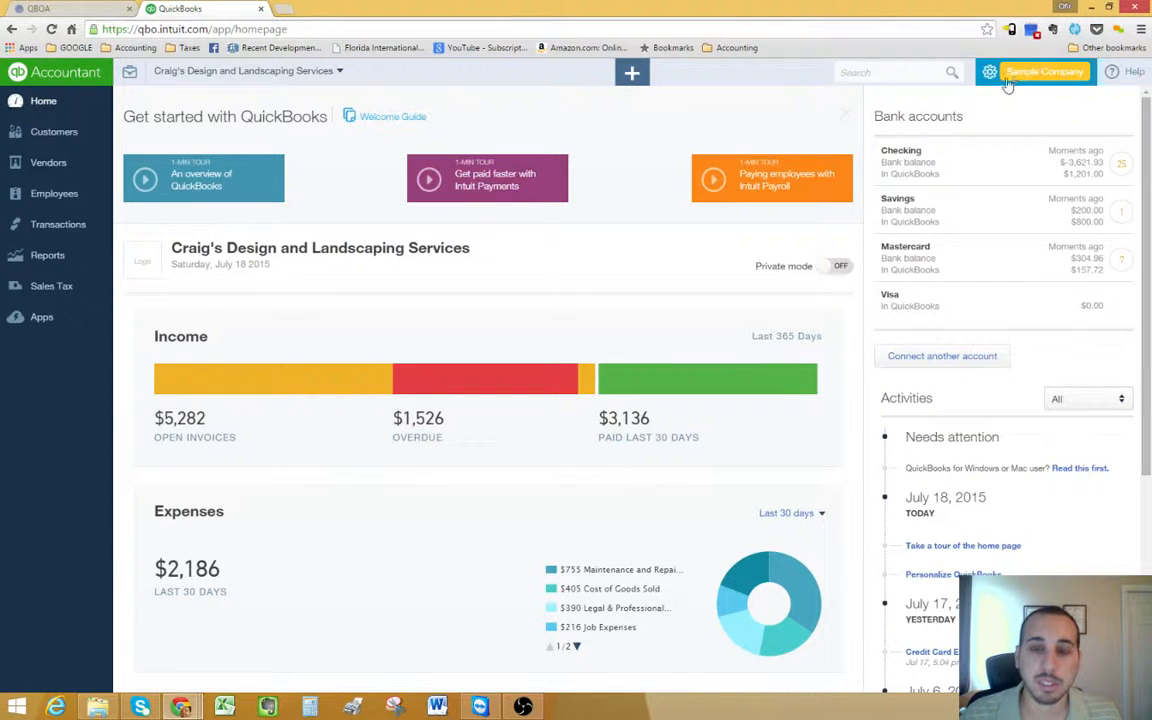
# Bring up the company menu with settings, lists and tools from the gear icon.
pyautogui.click(980, 72)
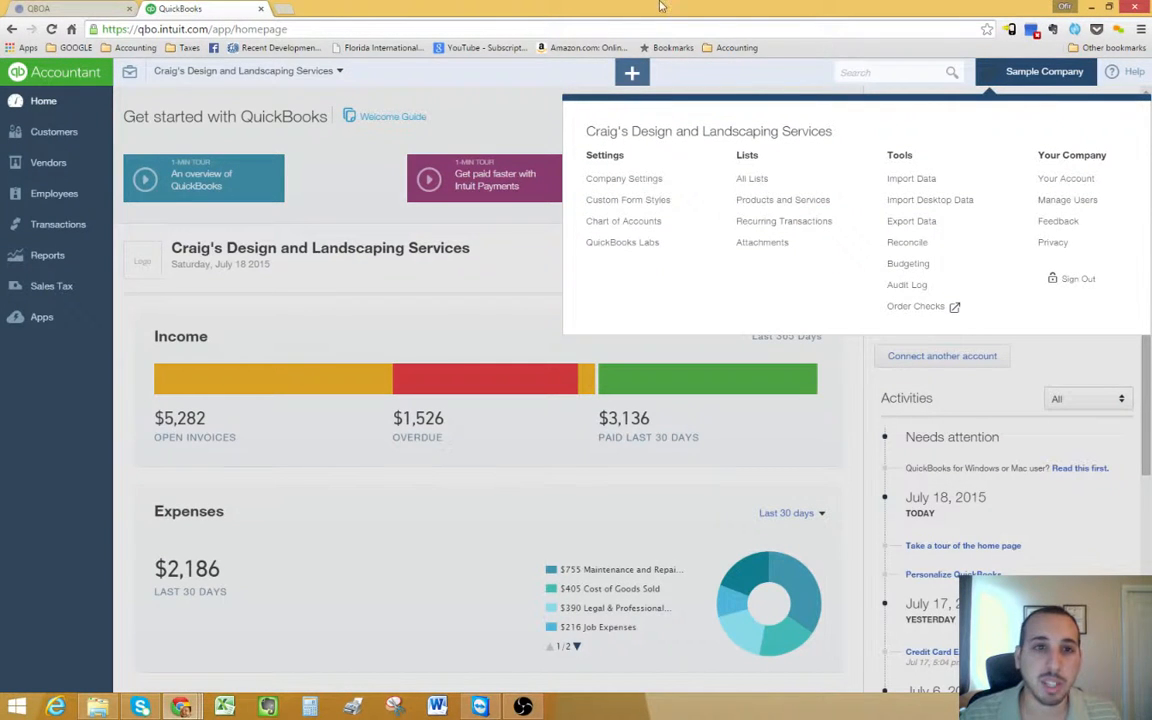
pyautogui.moveTo(624, 178)
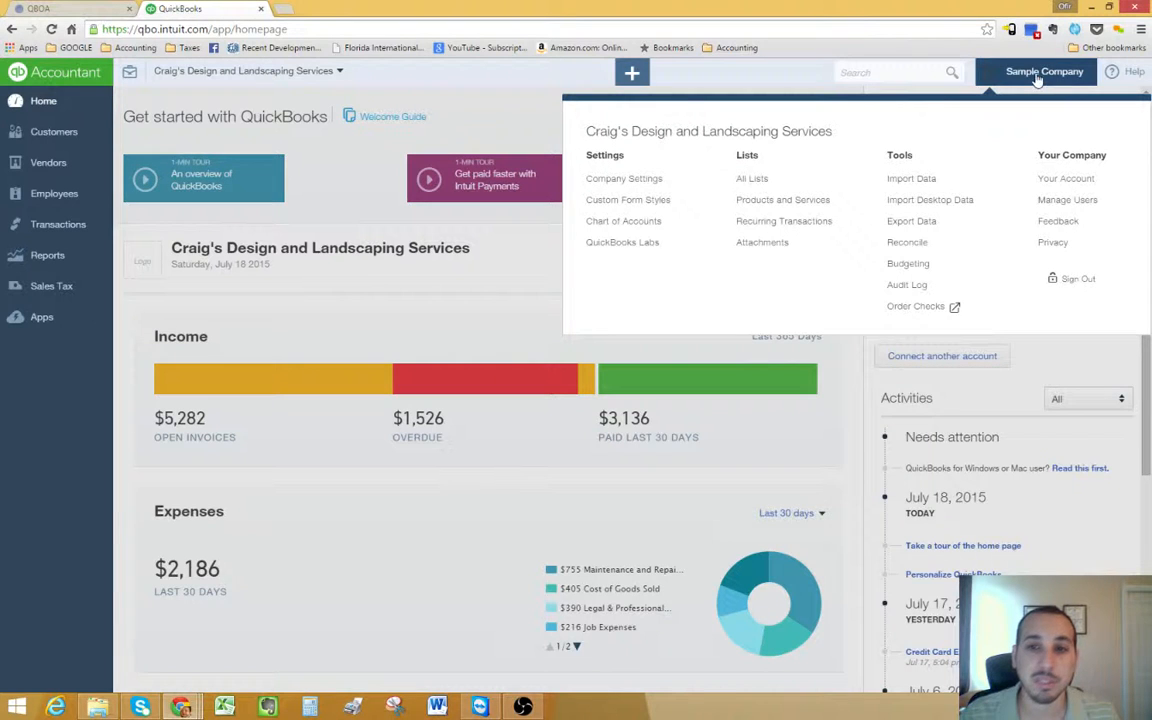
pyautogui.moveTo(996, 80)
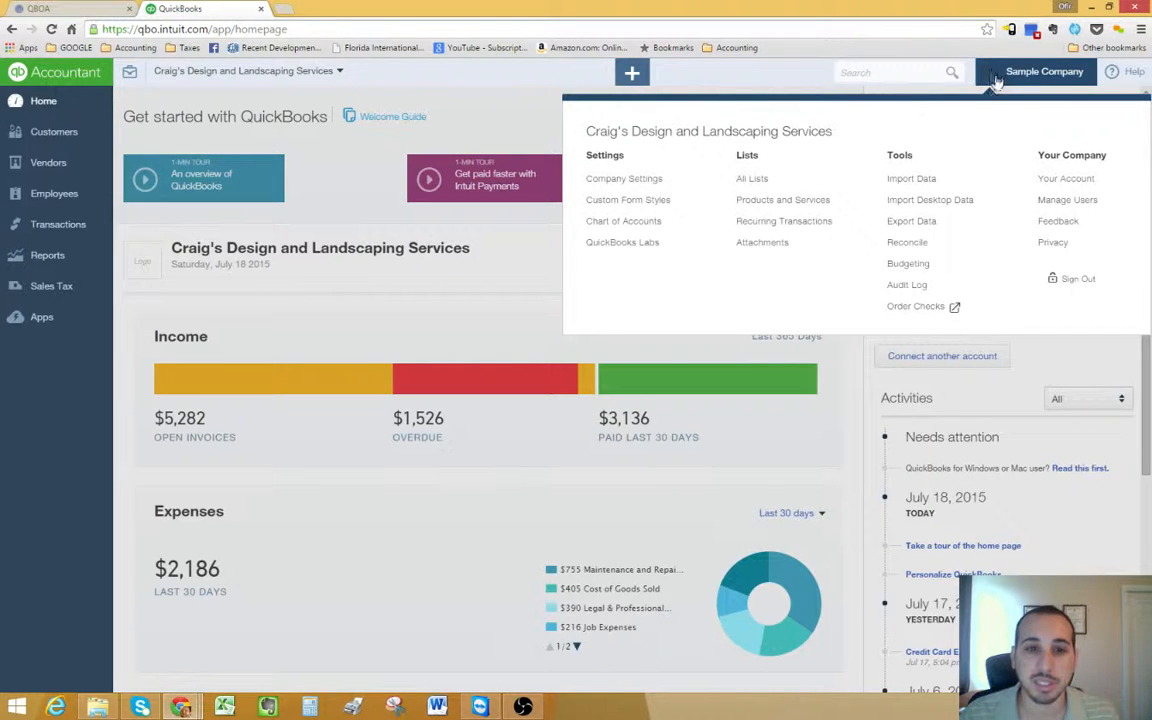
pyautogui.moveTo(644, 200)
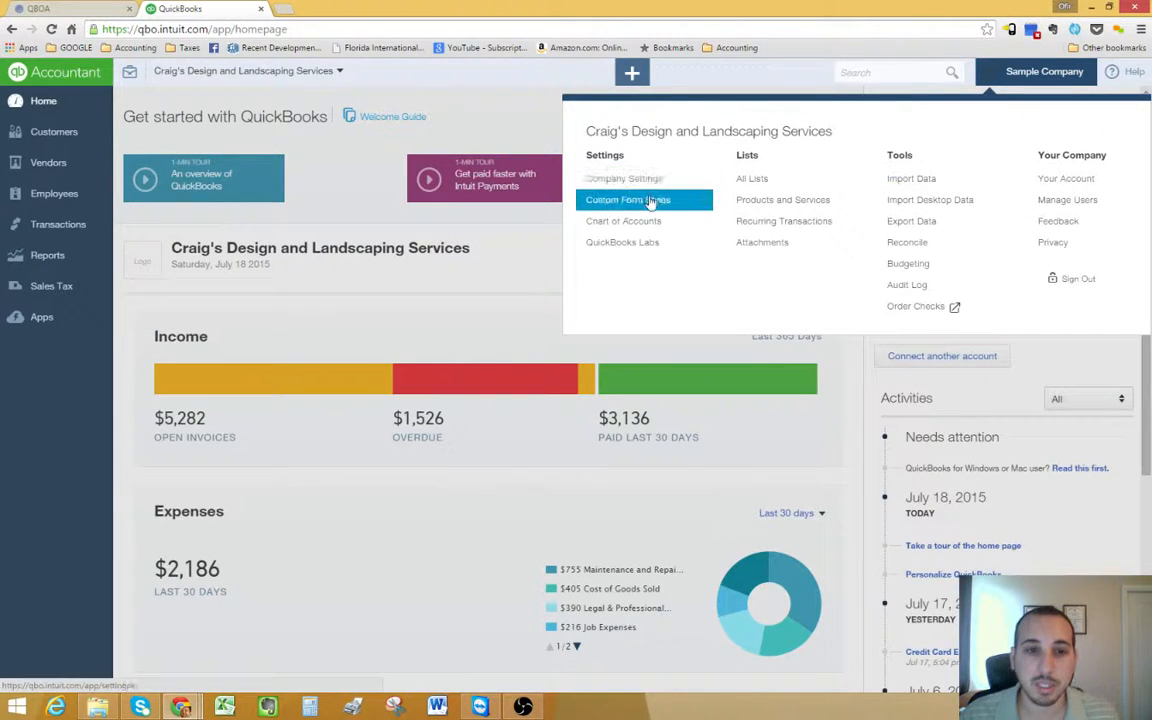
pyautogui.moveTo(628, 134)
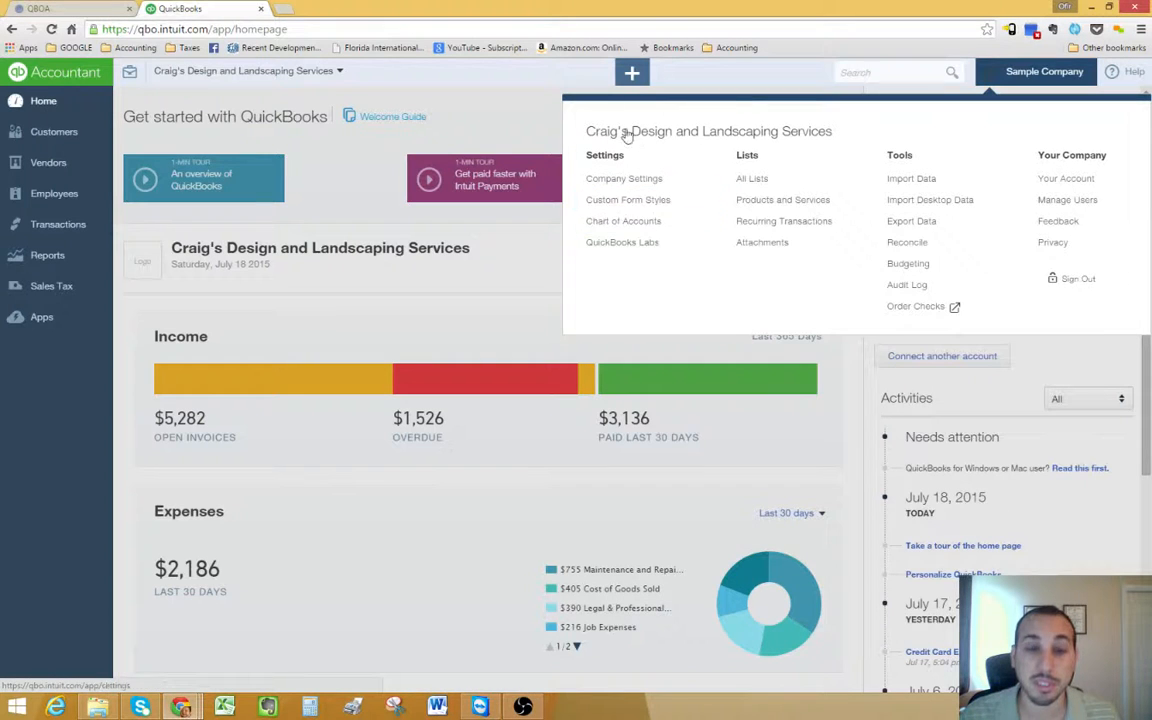
pyautogui.moveTo(632, 224)
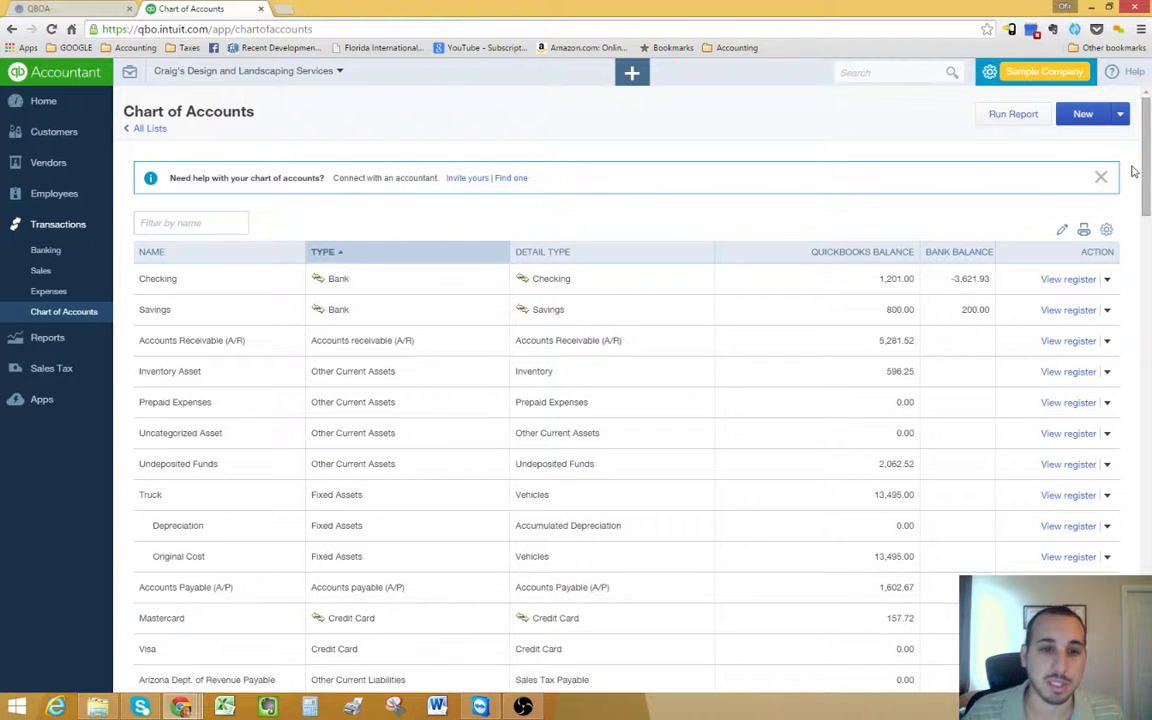
pyautogui.scroll(-3)
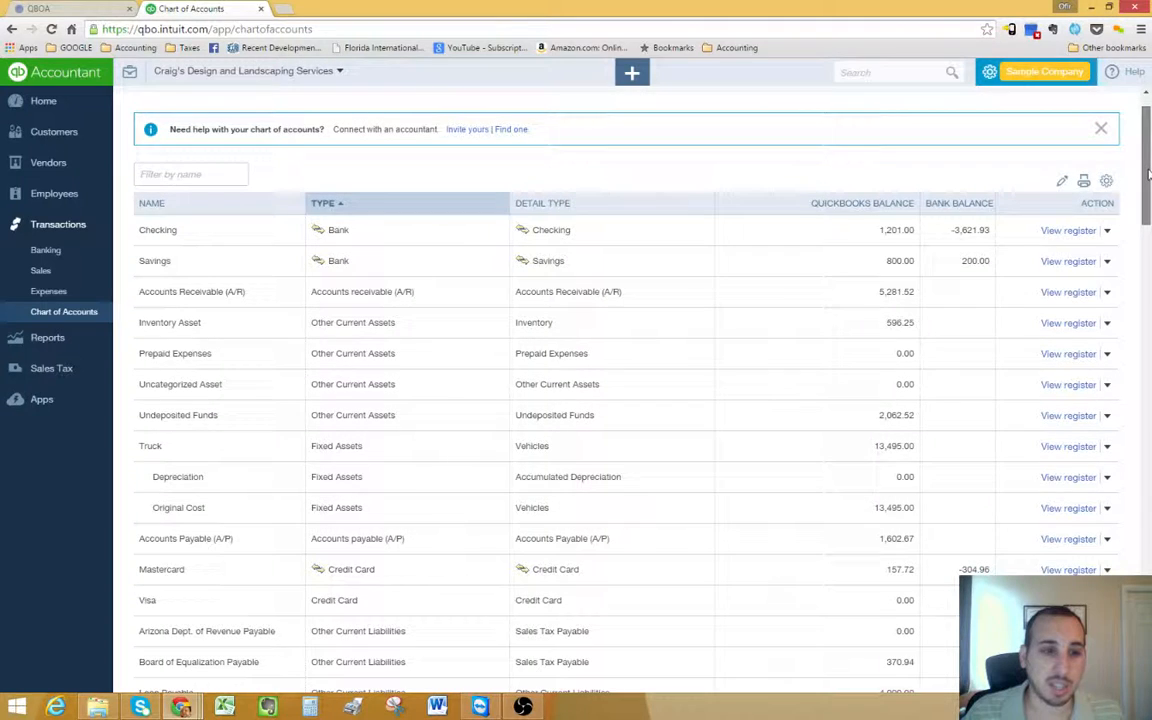
pyautogui.scroll(-3)
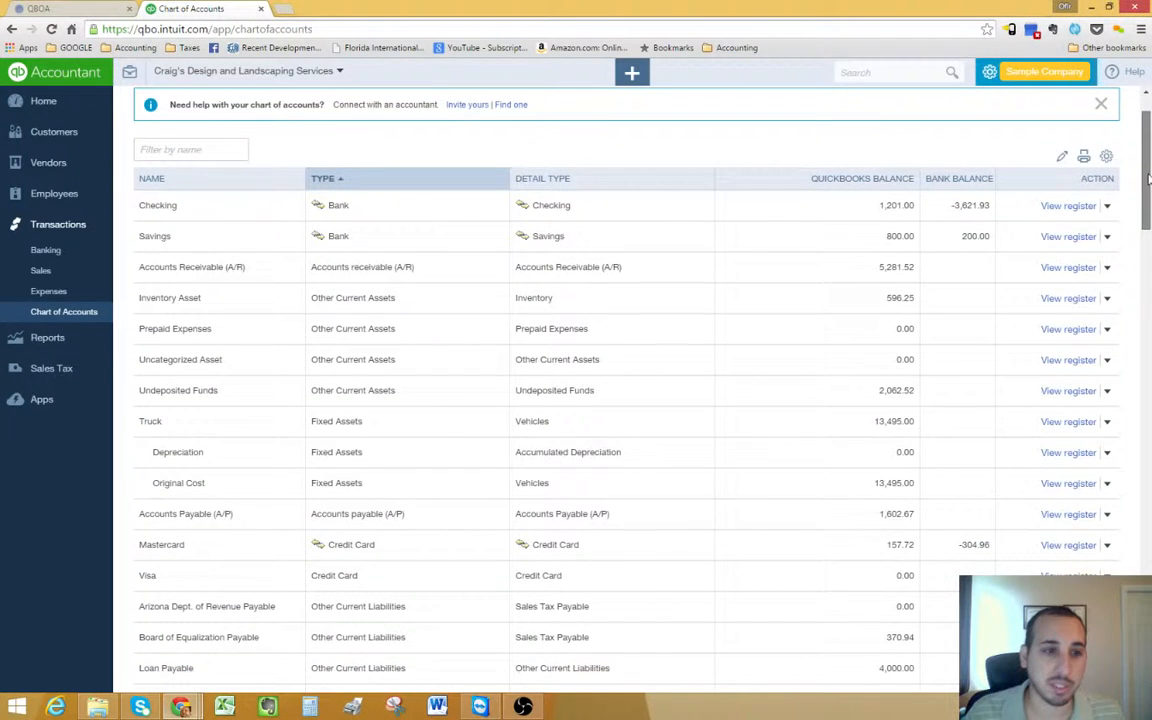
pyautogui.moveTo(352, 218)
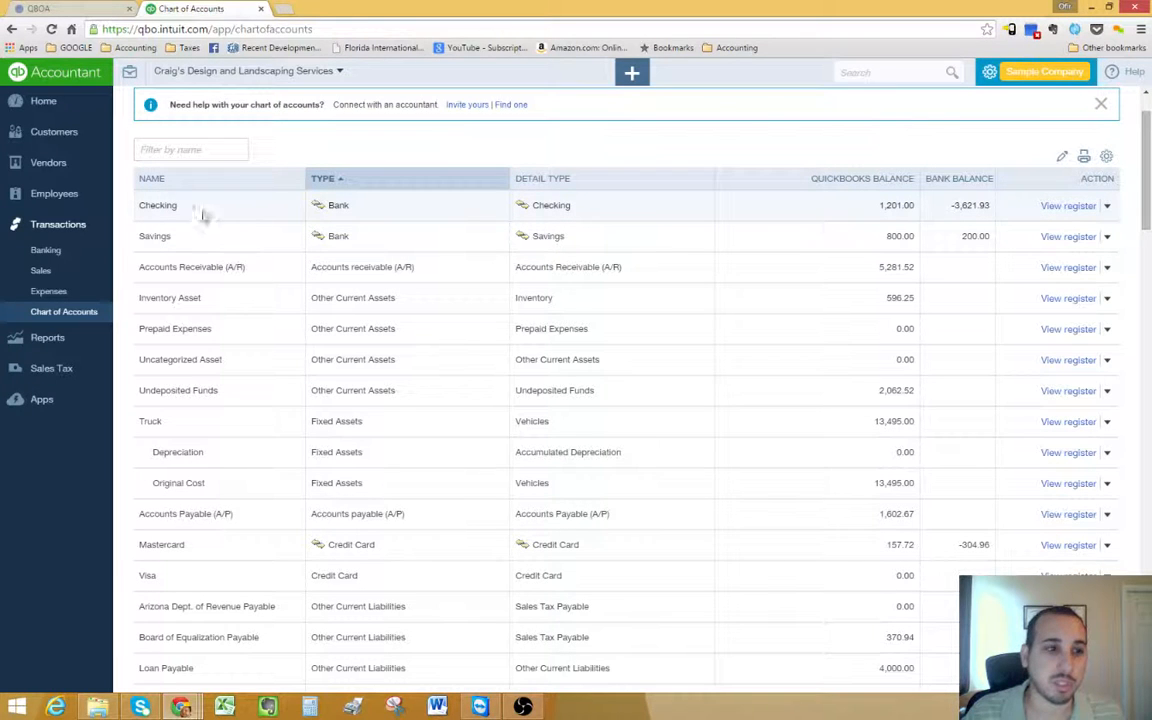
pyautogui.moveTo(178, 244)
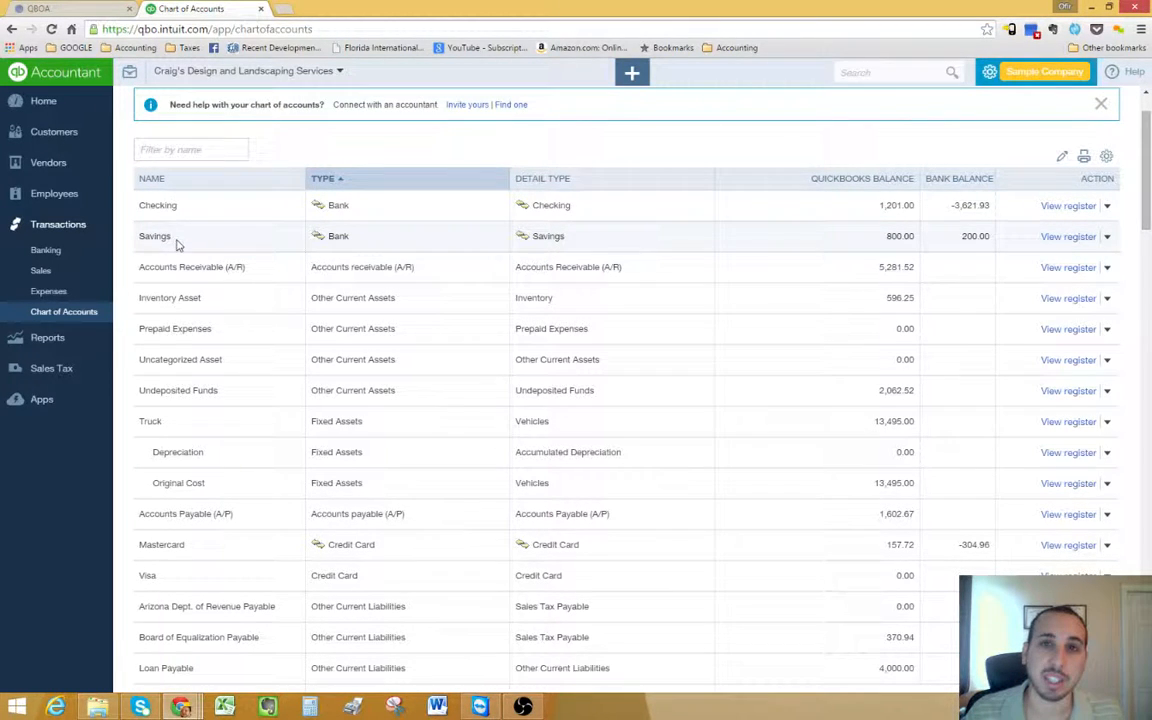
pyautogui.moveTo(416, 246)
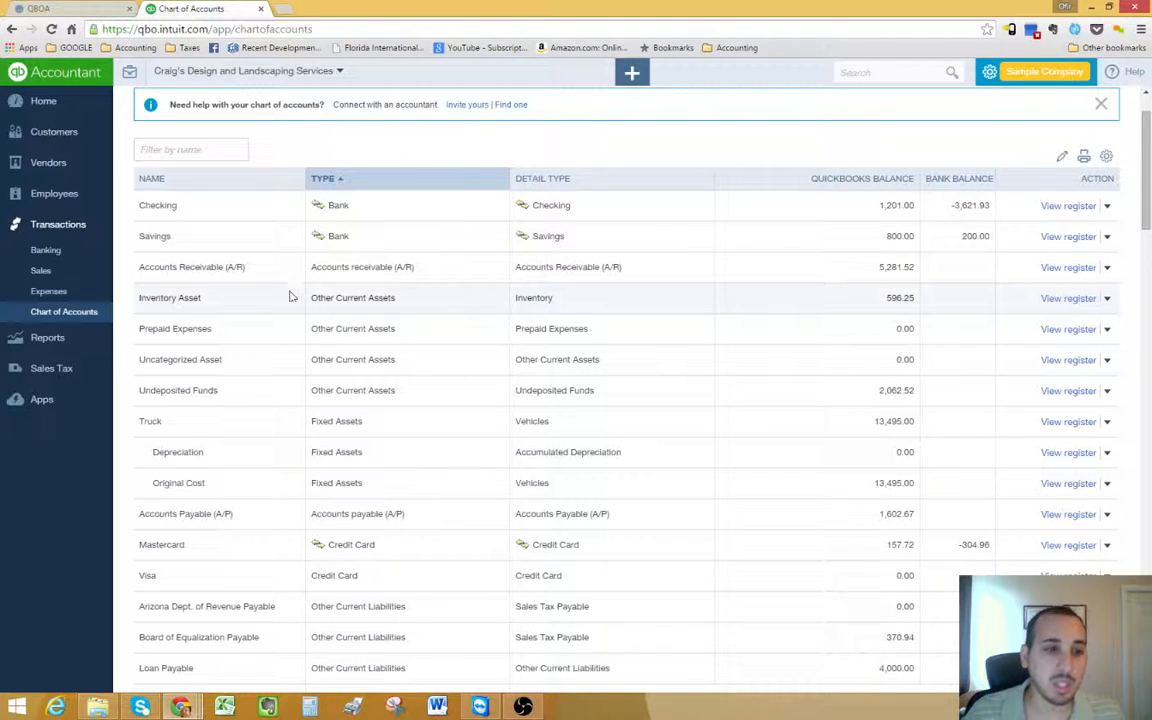
pyautogui.moveTo(422, 278)
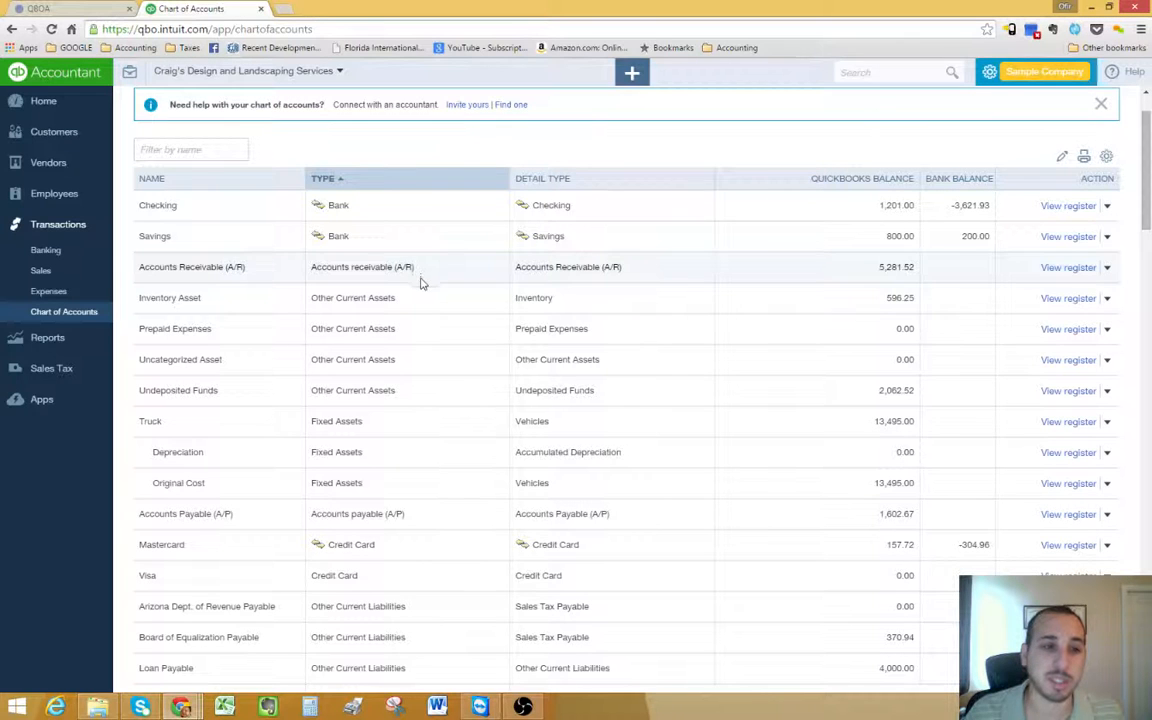
pyautogui.moveTo(320, 322)
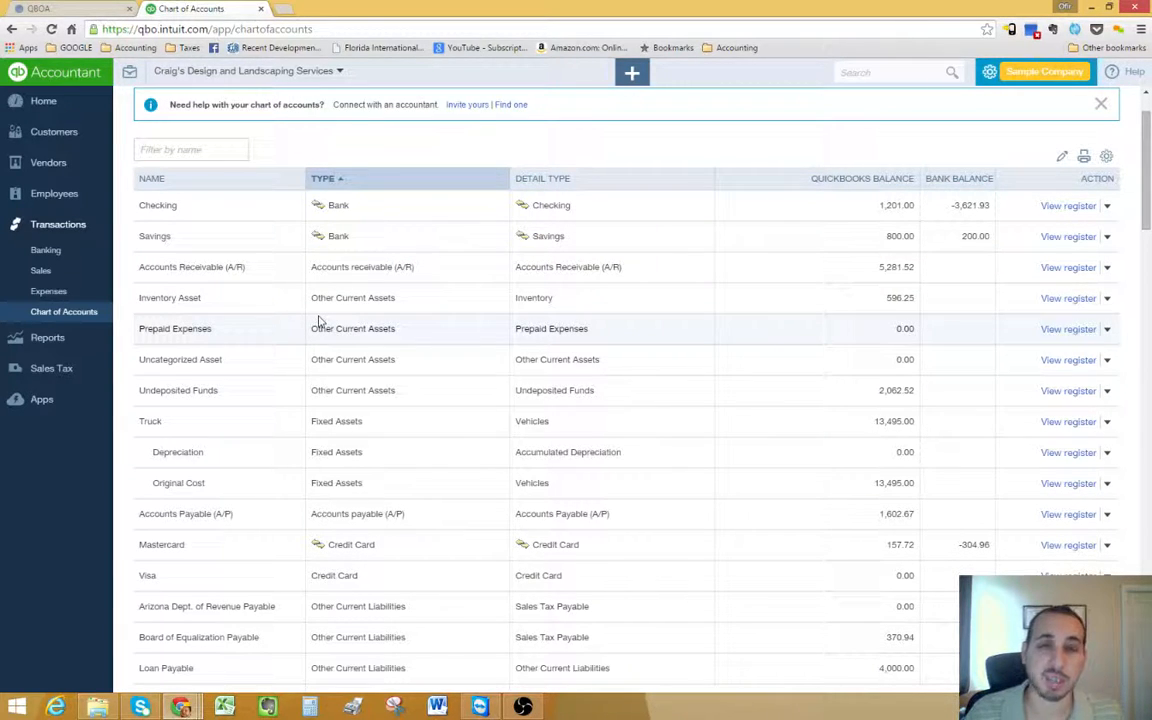
pyautogui.moveTo(340, 360)
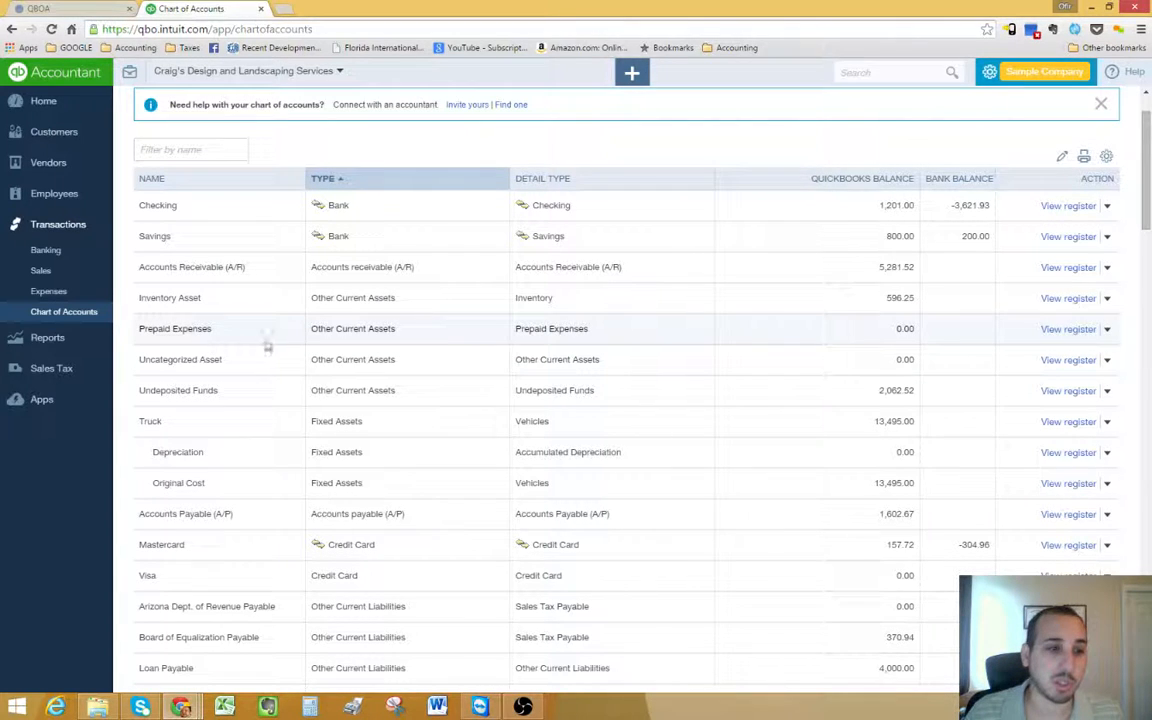
pyautogui.moveTo(444, 360)
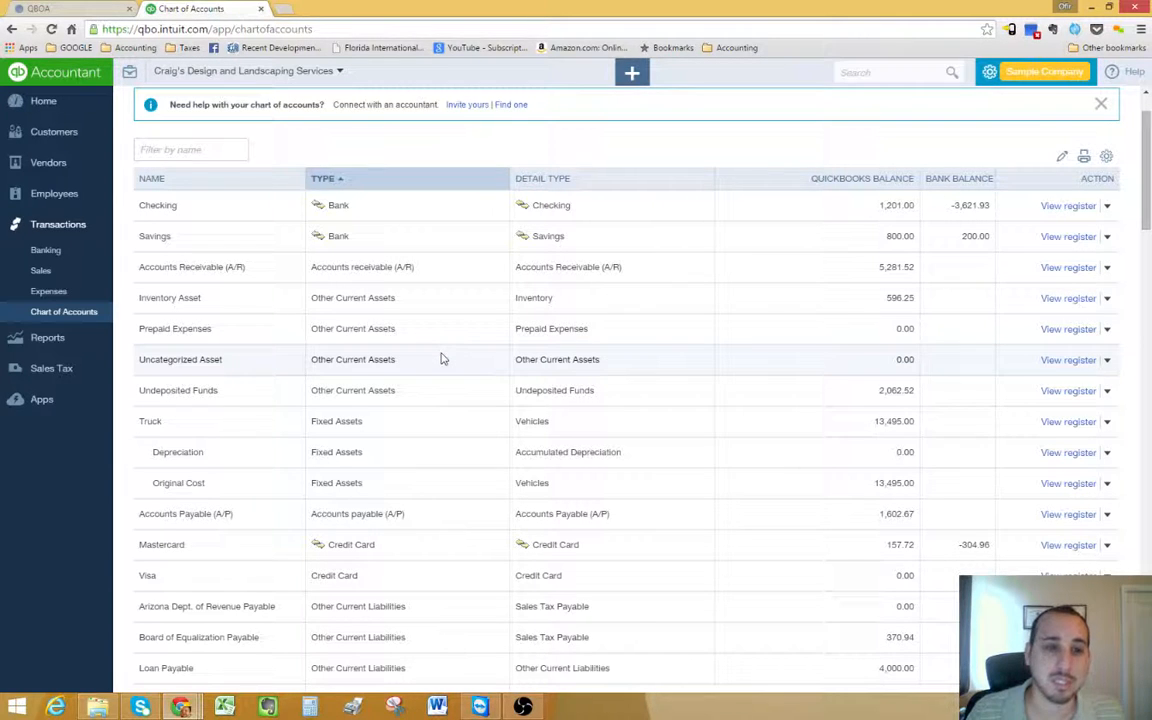
pyautogui.scroll(-3)
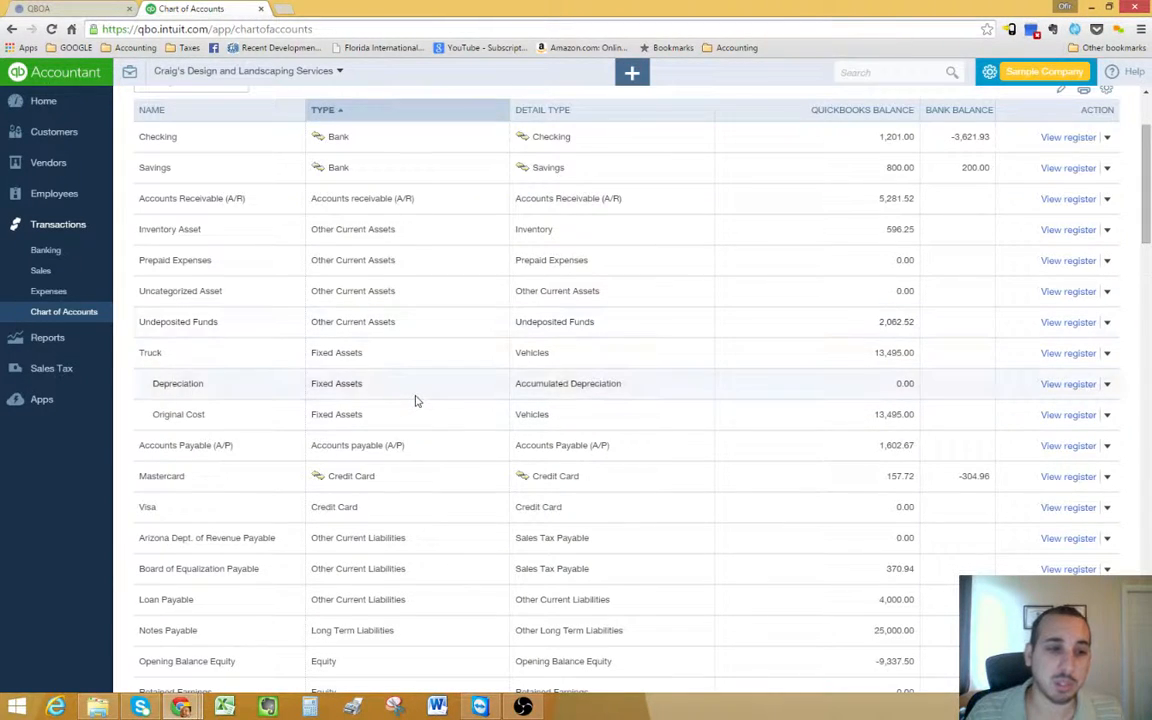
pyautogui.moveTo(280, 368)
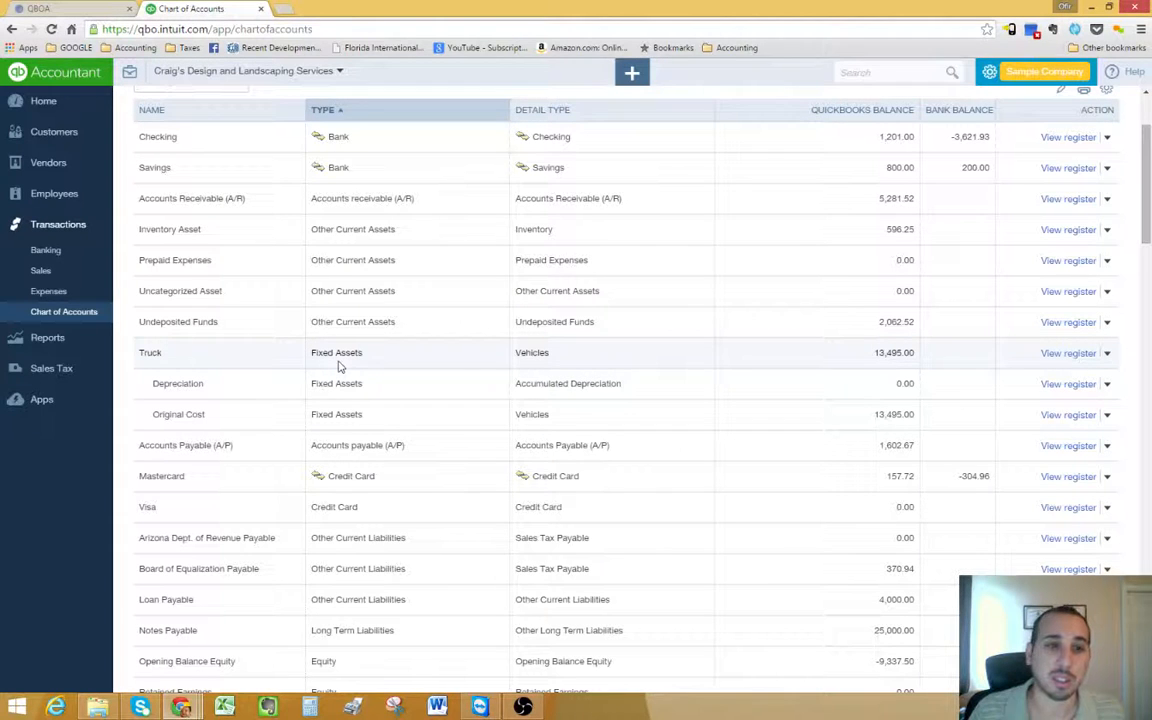
pyautogui.scroll(-3)
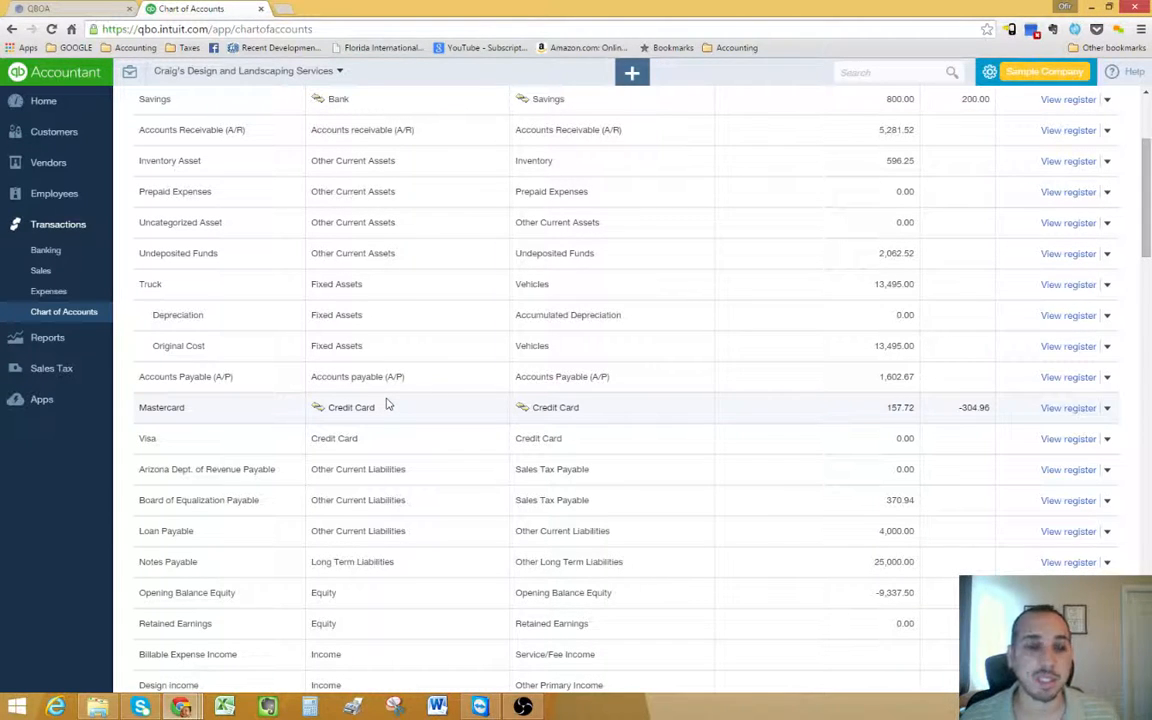
pyautogui.moveTo(384, 340)
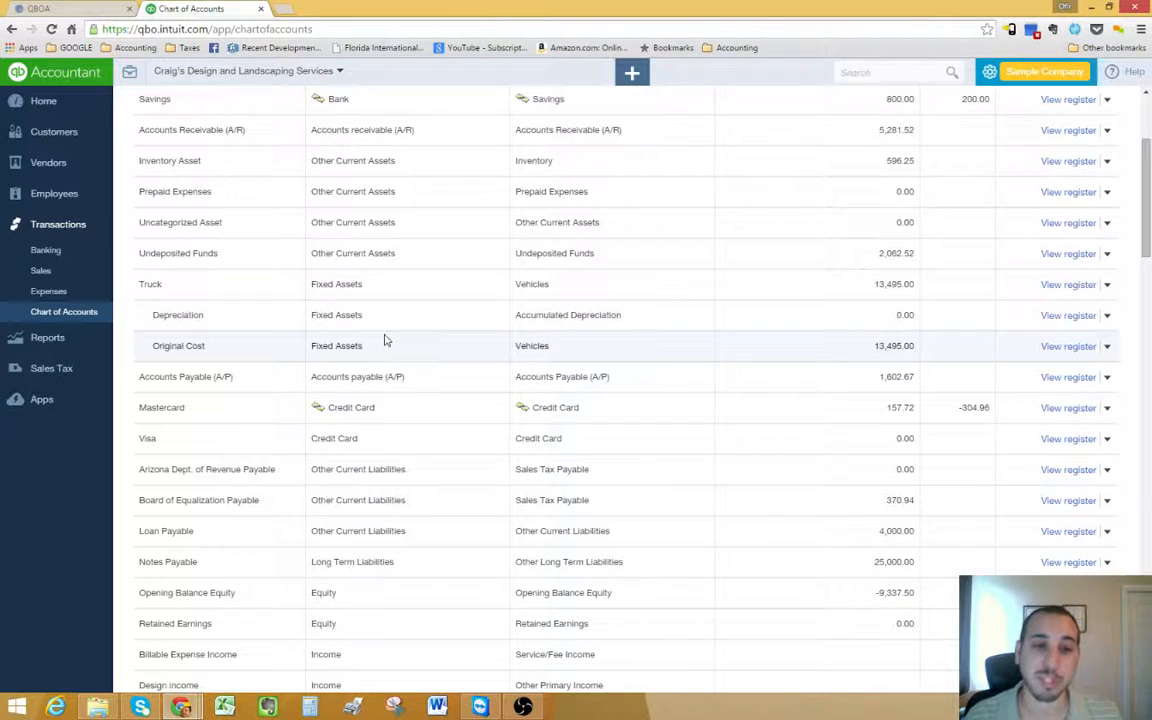
# Scroll the Chart of Accounts down through the asset and liability accounts.
pyautogui.scroll(-3)
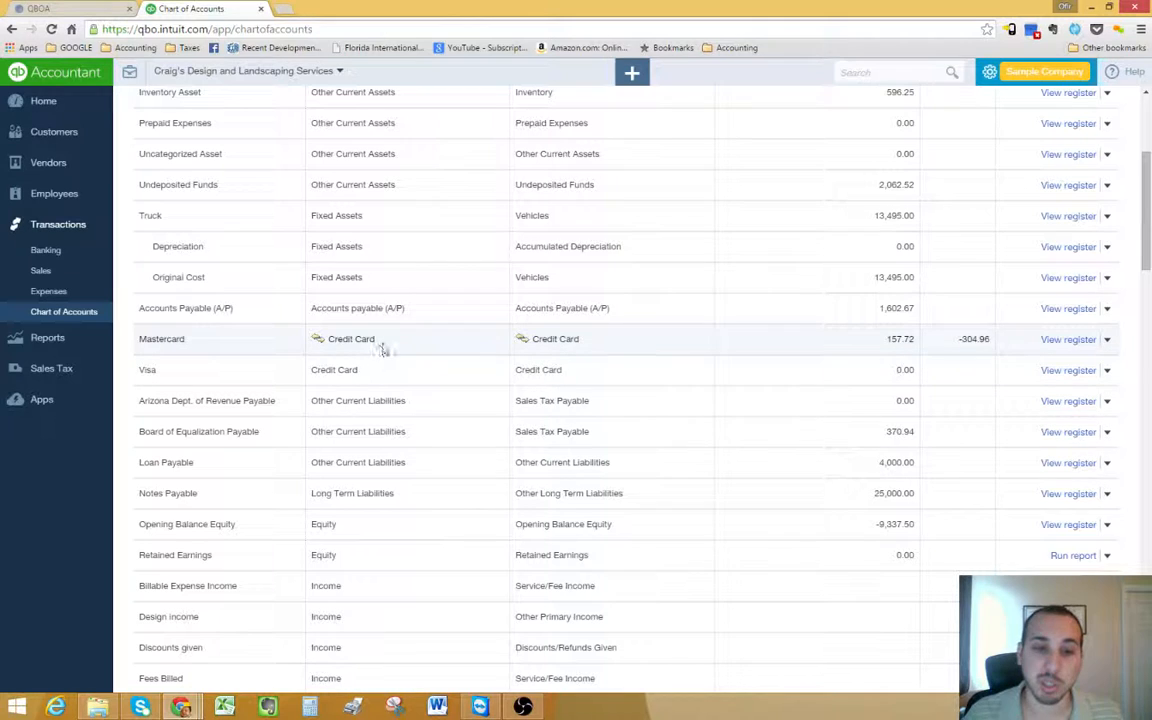
pyautogui.scroll(-3)
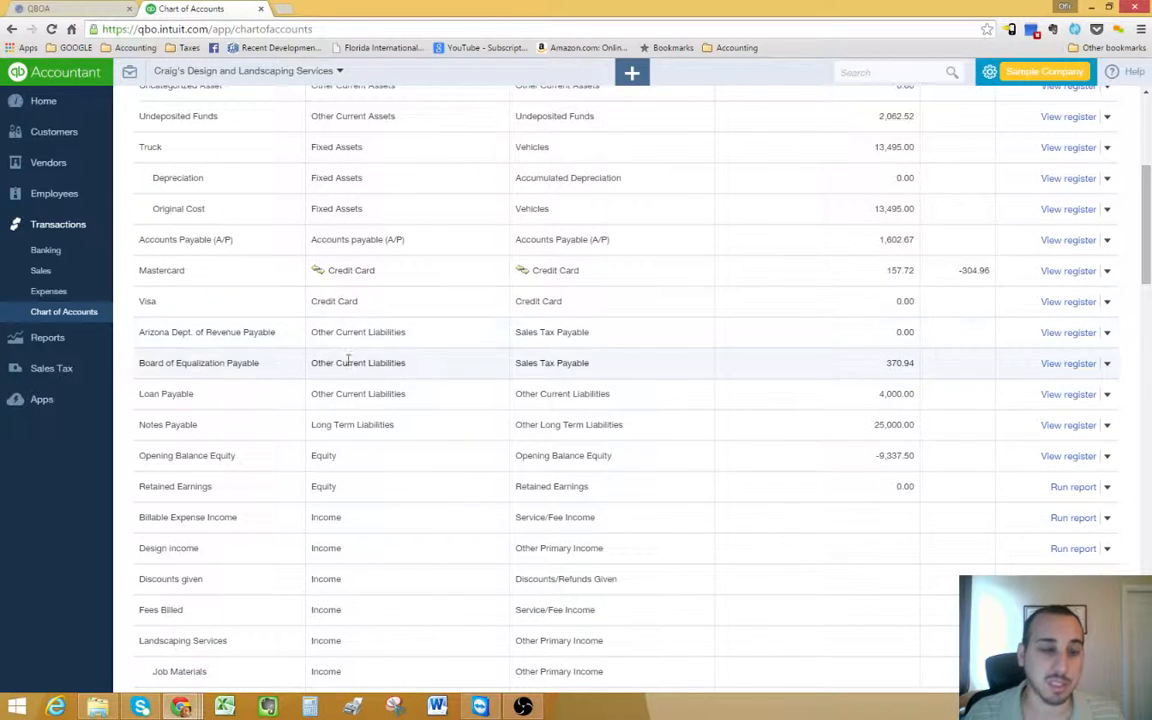
pyautogui.moveTo(388, 356)
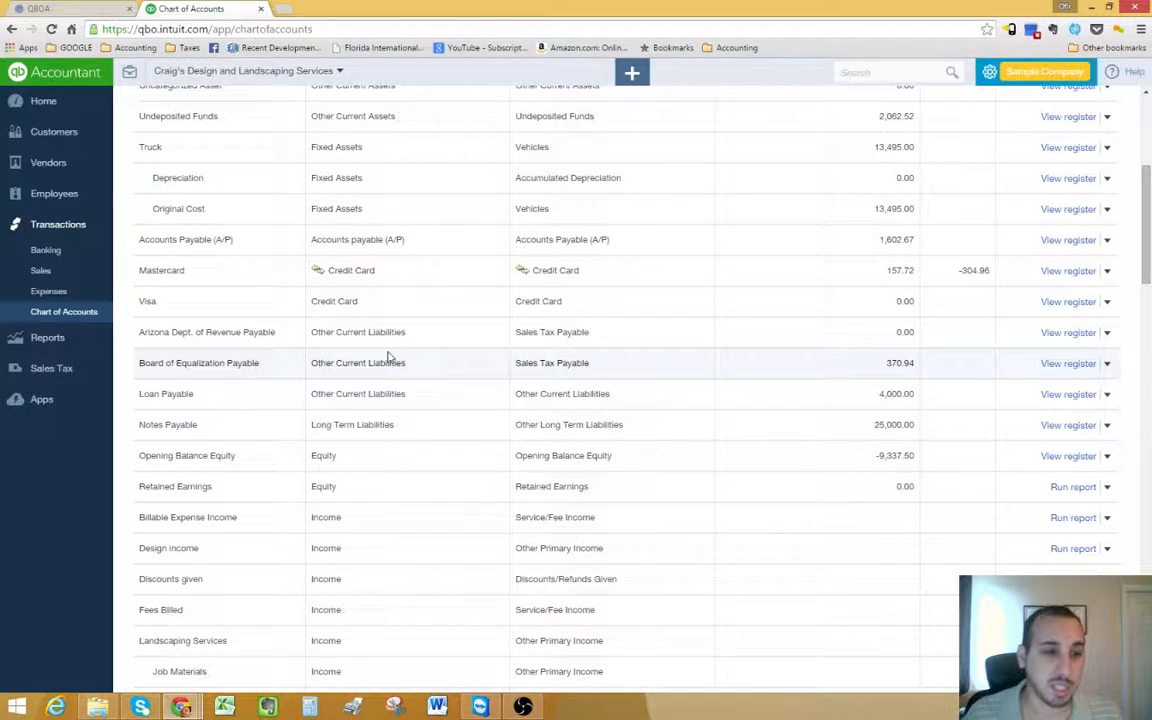
pyautogui.moveTo(408, 346)
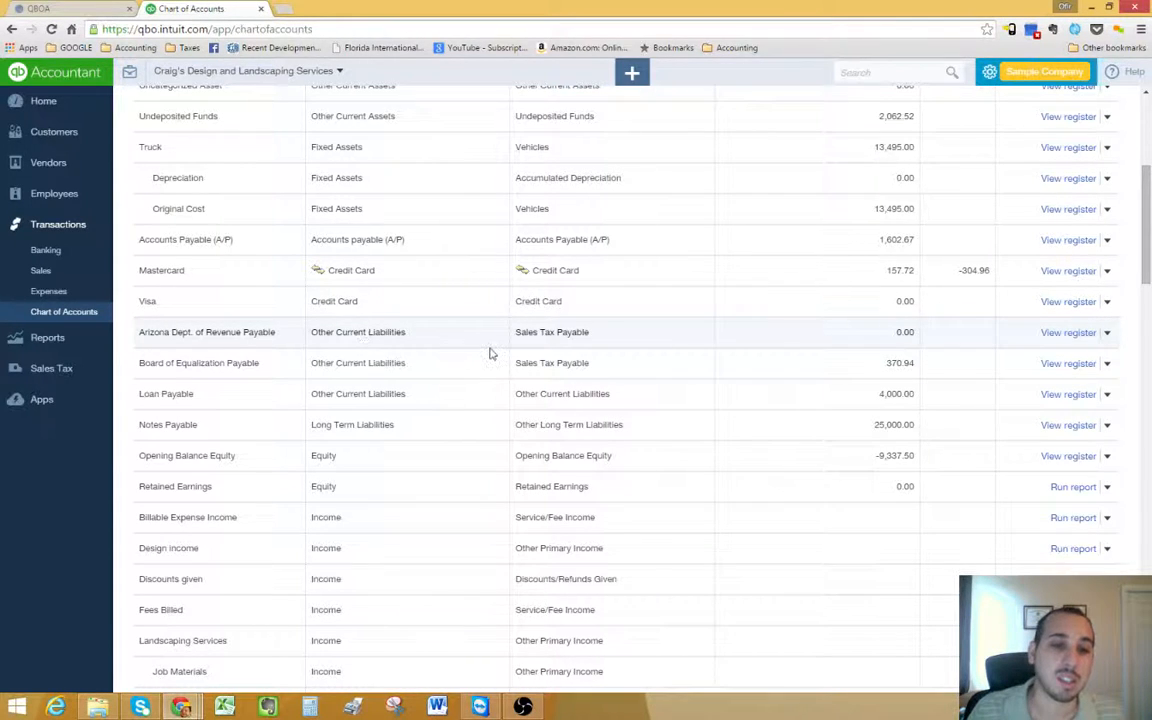
# Scroll further to the equity and landscaping income sub-accounts.
pyautogui.scroll(-3)
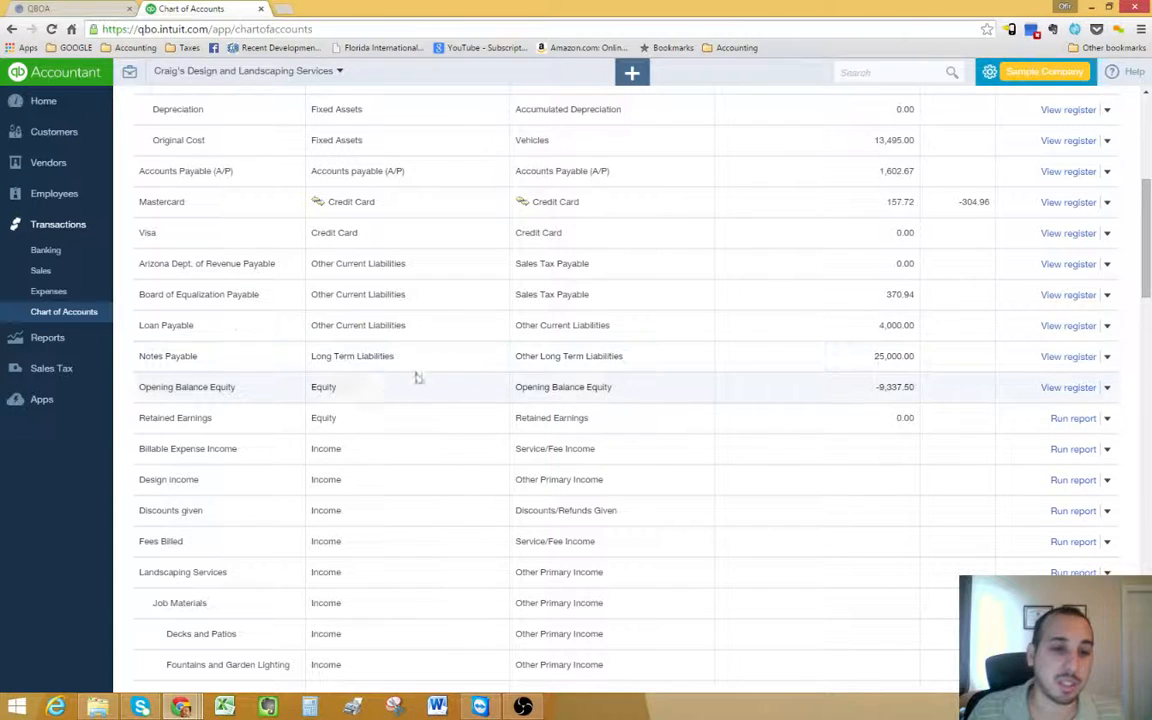
pyautogui.scroll(-3)
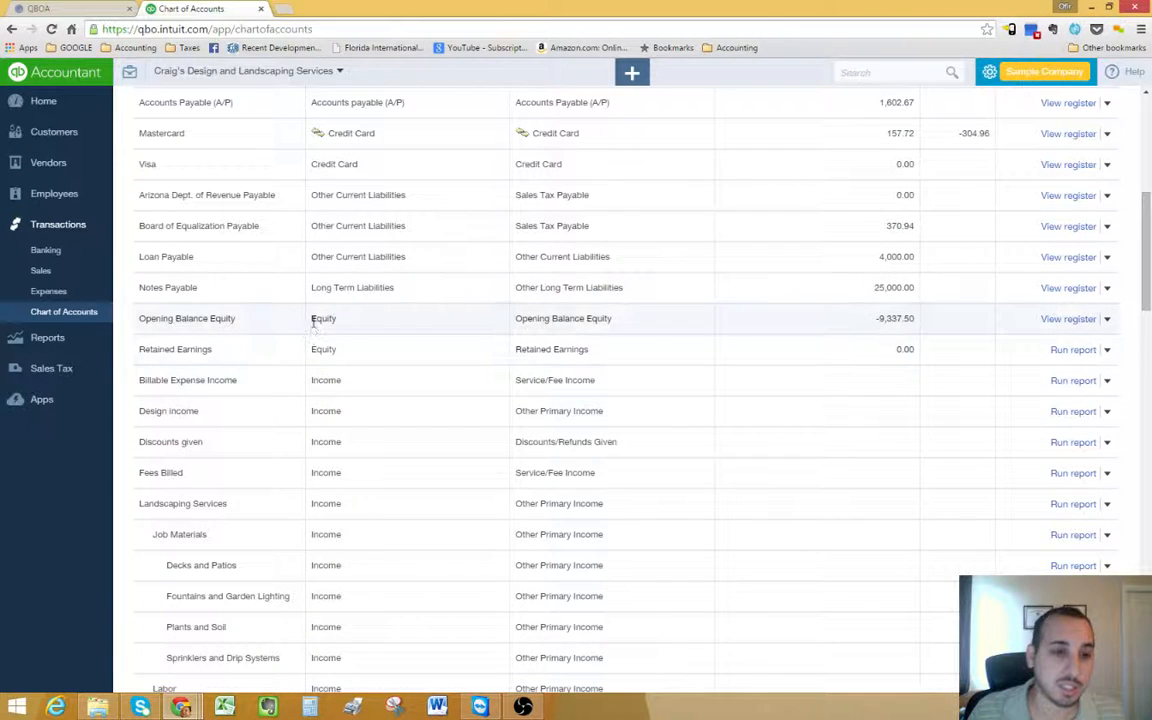
pyautogui.moveTo(416, 360)
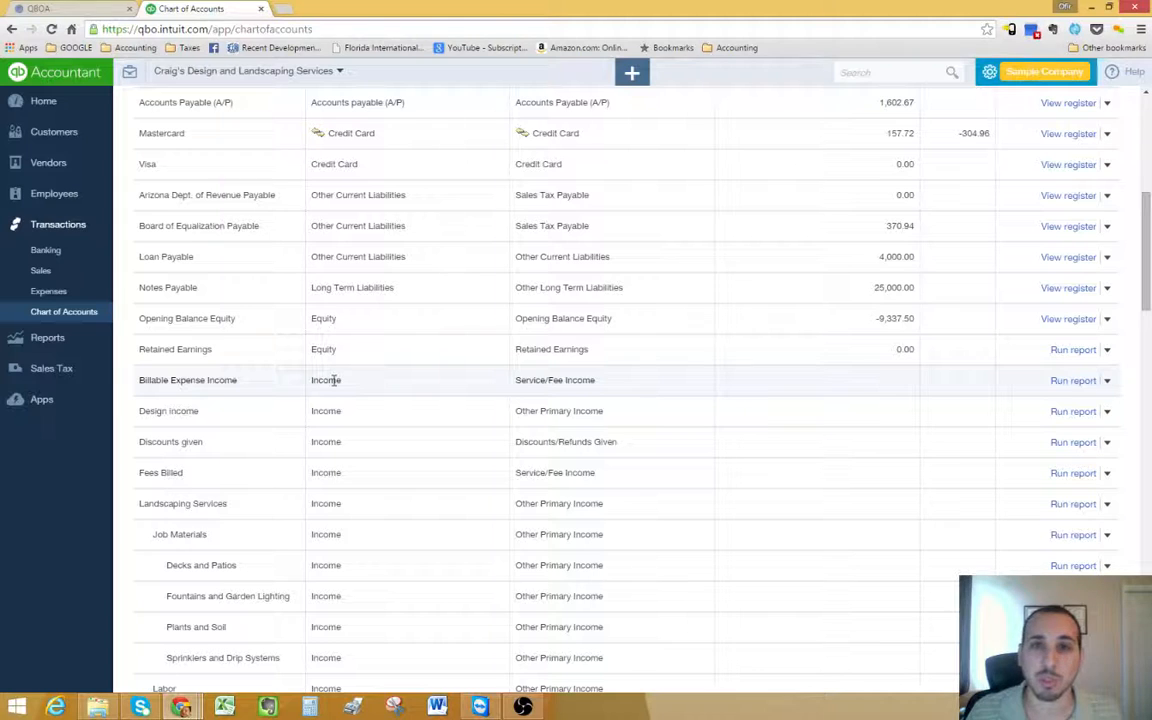
pyautogui.moveTo(328, 392)
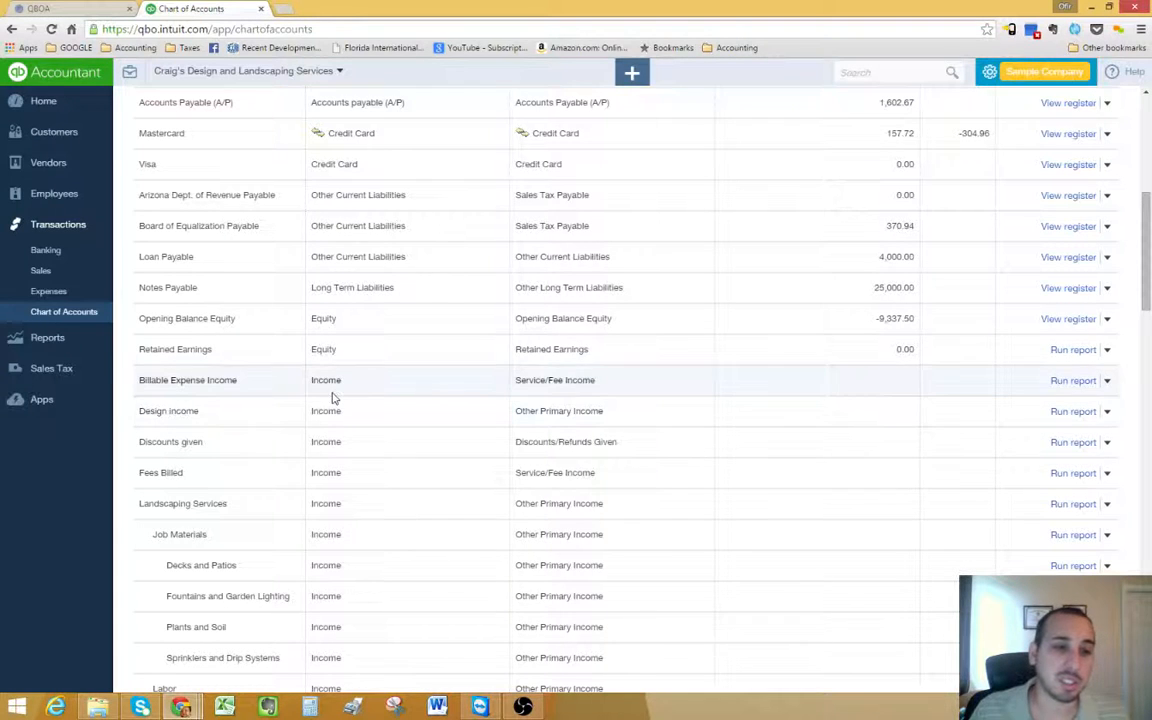
pyautogui.moveTo(332, 362)
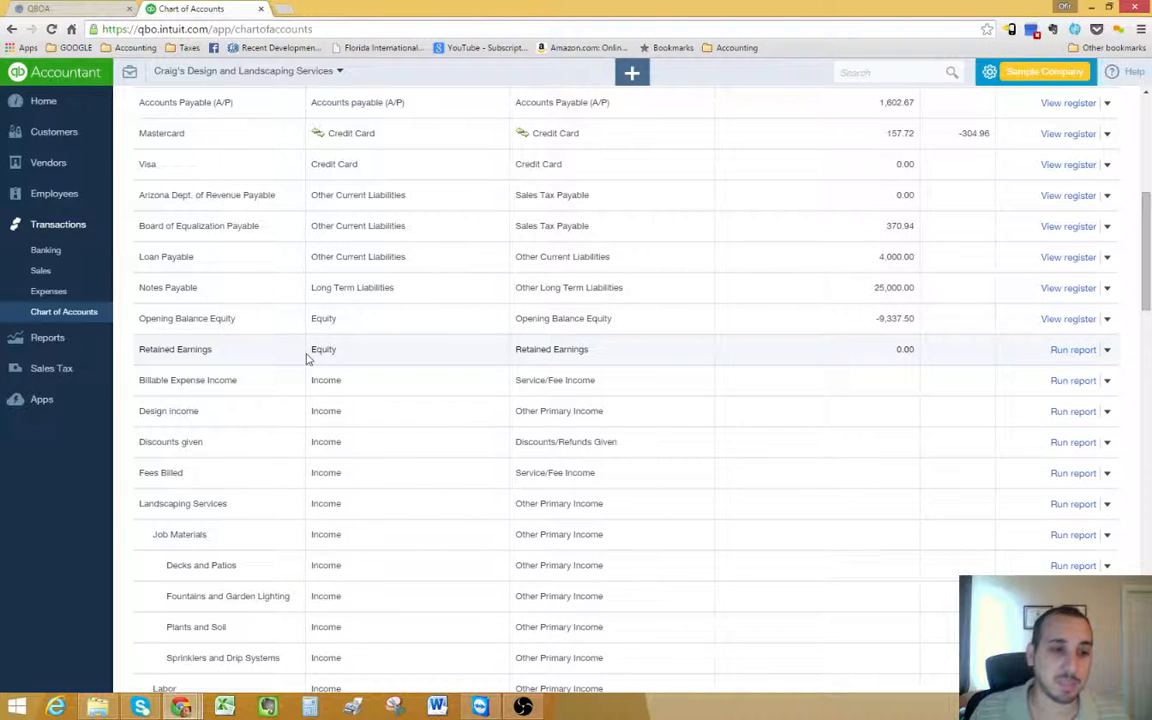
# Scroll past income to Cost of Goods Sold and expense accounts like advertising and insurance.
pyautogui.scroll(-3)
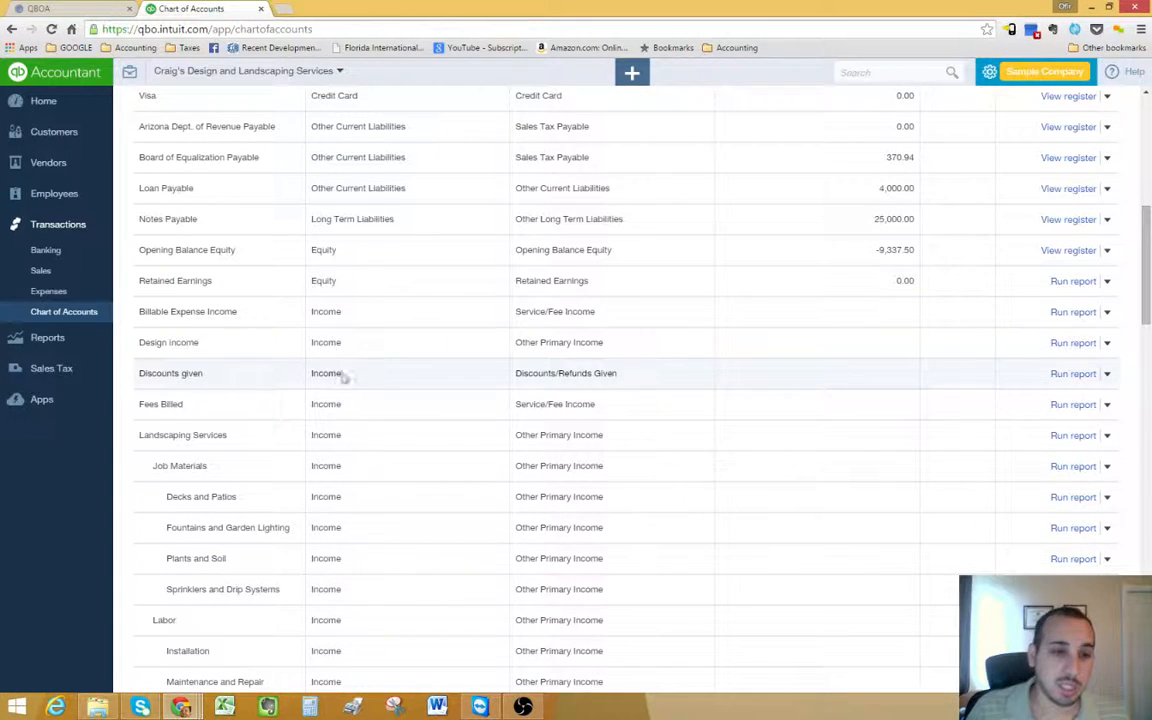
pyautogui.moveTo(348, 328)
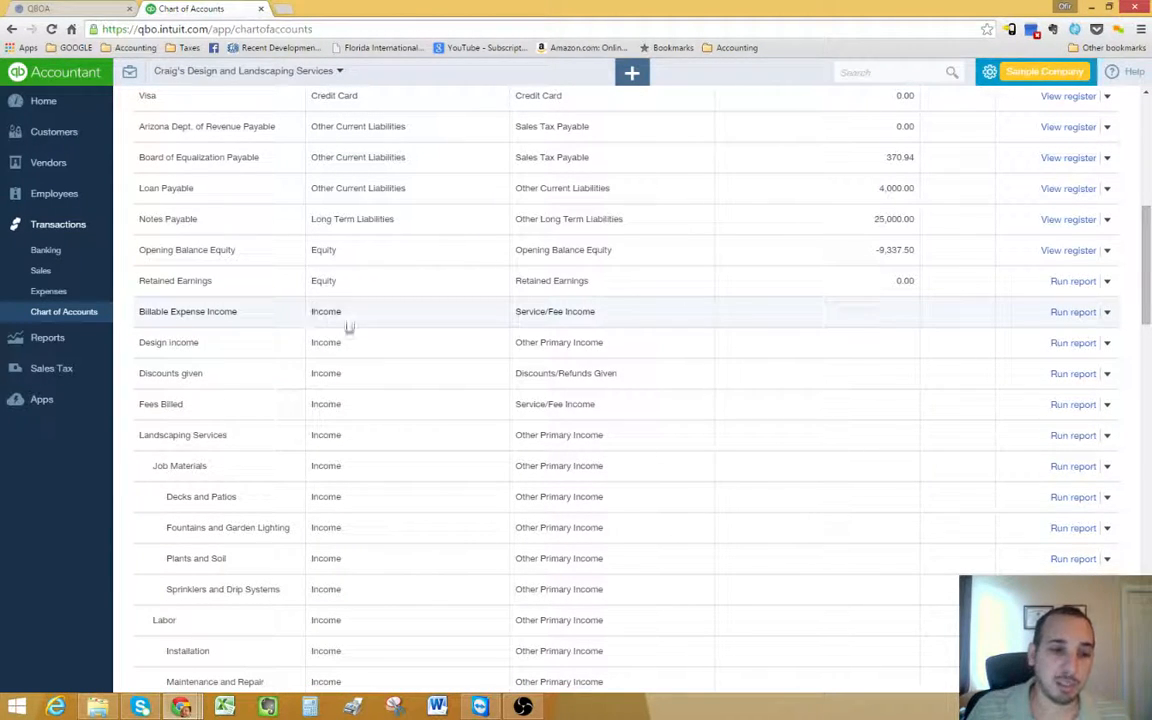
pyautogui.moveTo(334, 352)
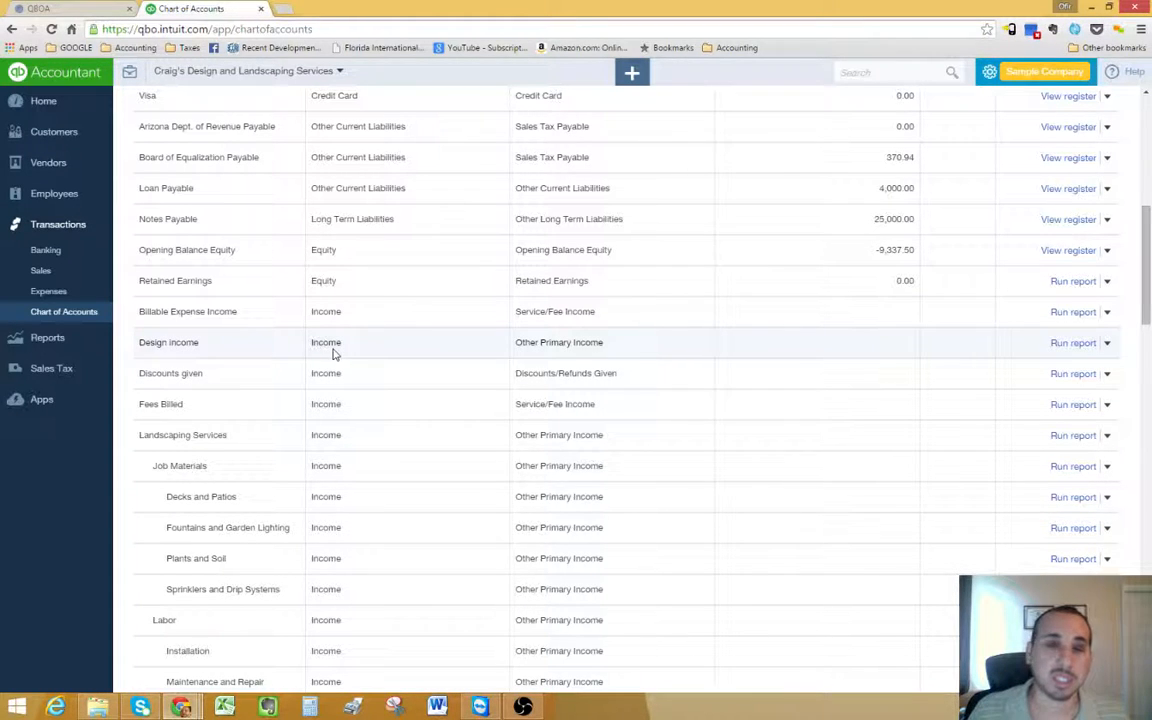
pyautogui.moveTo(340, 356)
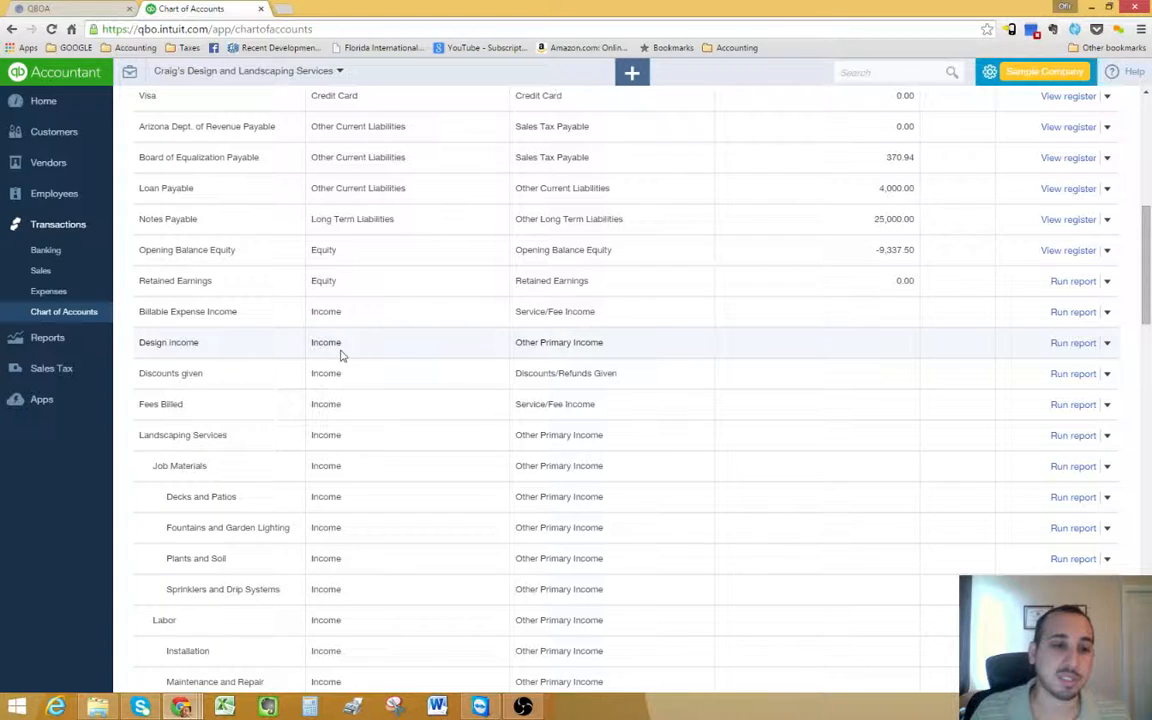
pyautogui.moveTo(350, 392)
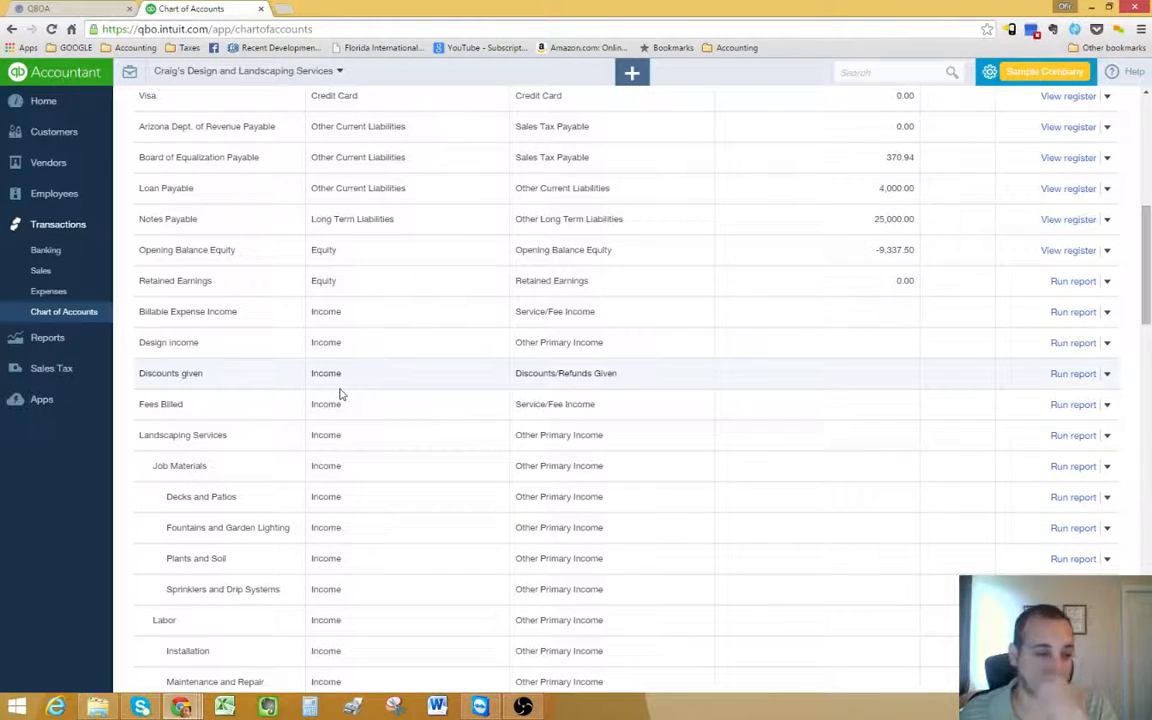
pyautogui.scroll(-3)
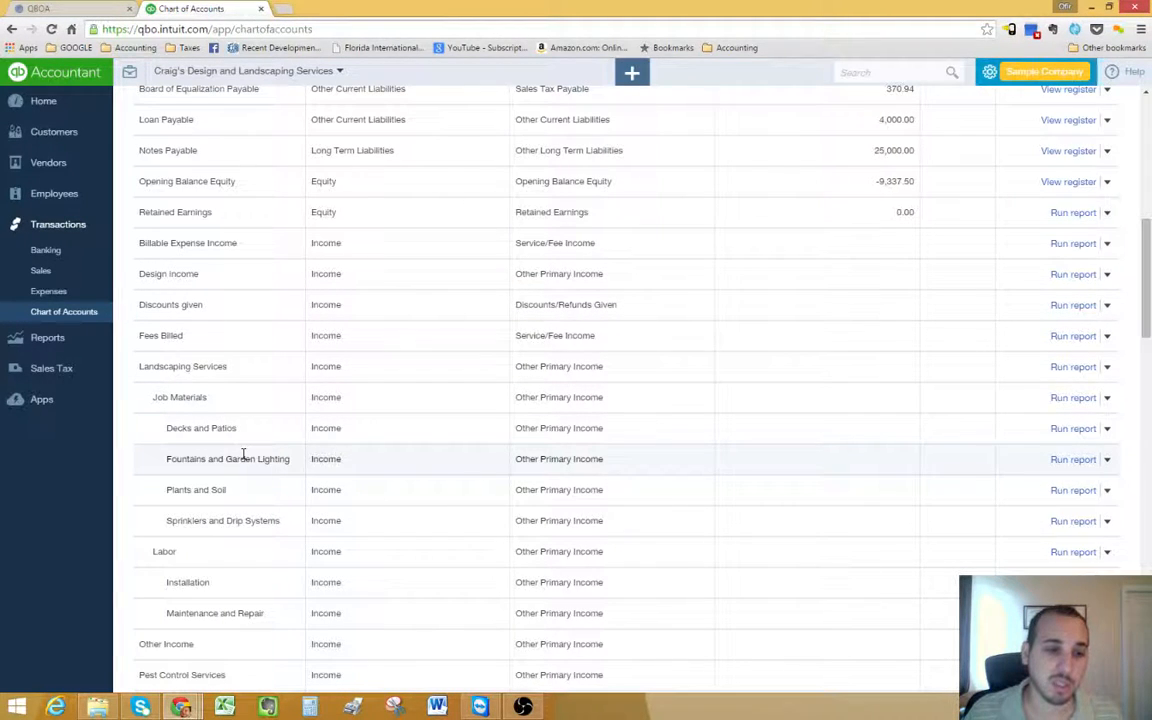
pyautogui.moveTo(184, 402)
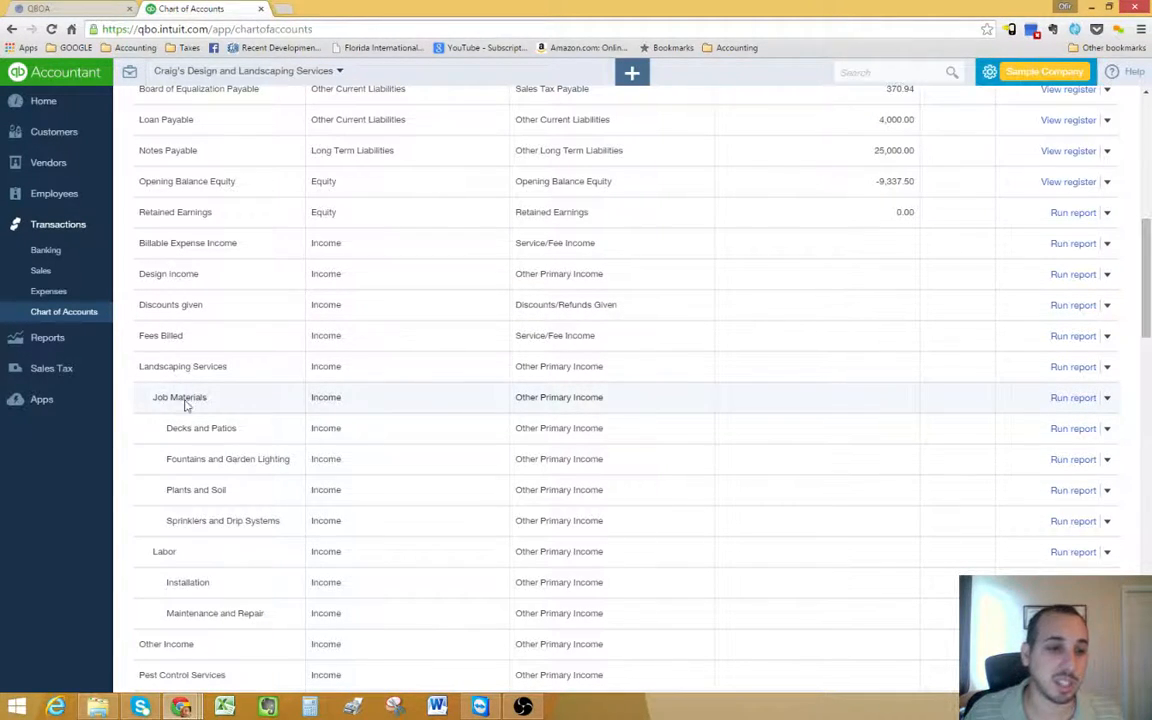
pyautogui.scroll(-3)
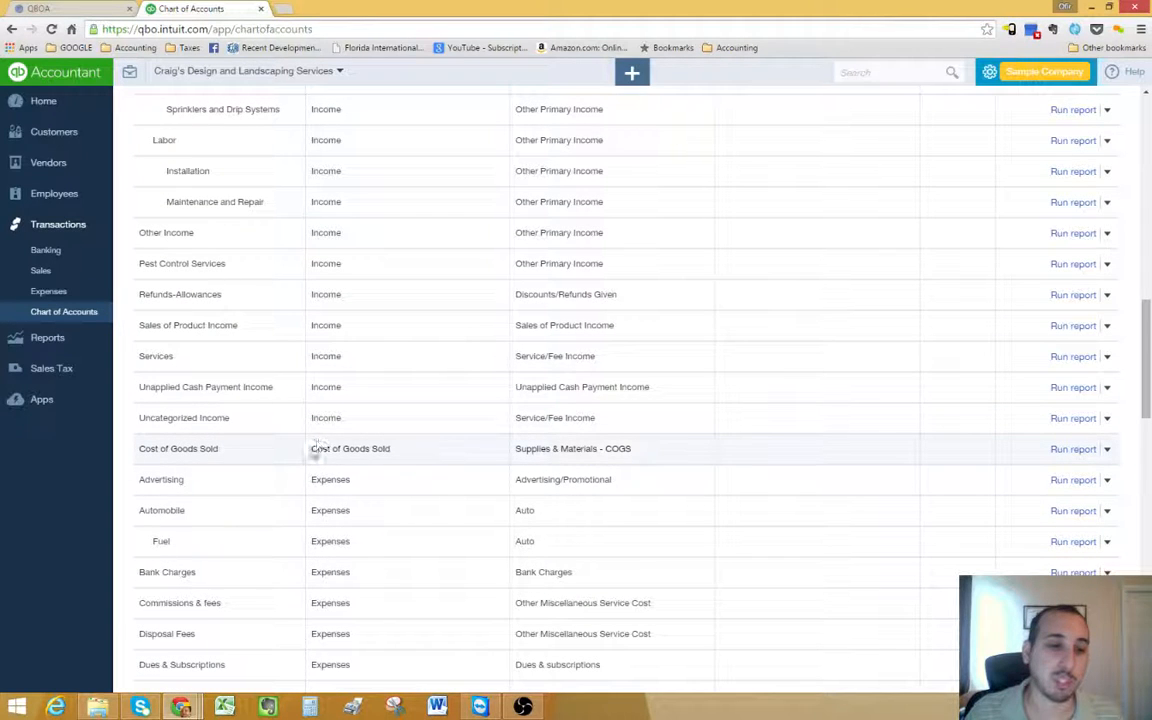
pyautogui.moveTo(416, 460)
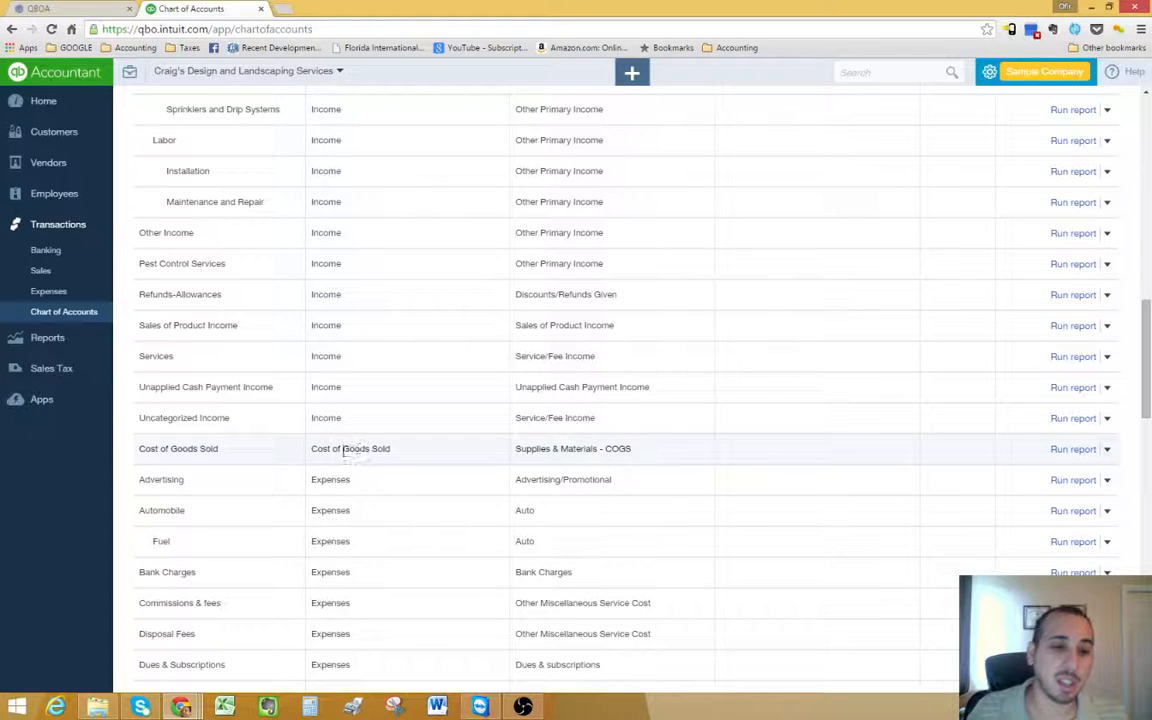
pyautogui.scroll(-3)
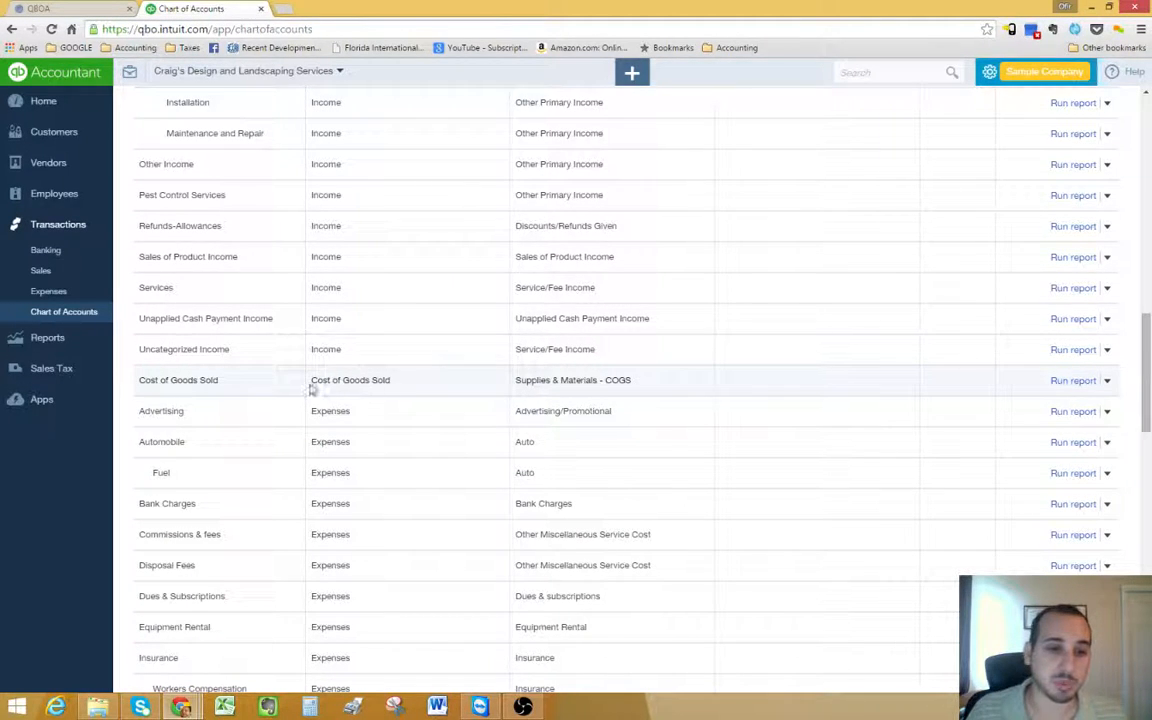
pyautogui.moveTo(348, 388)
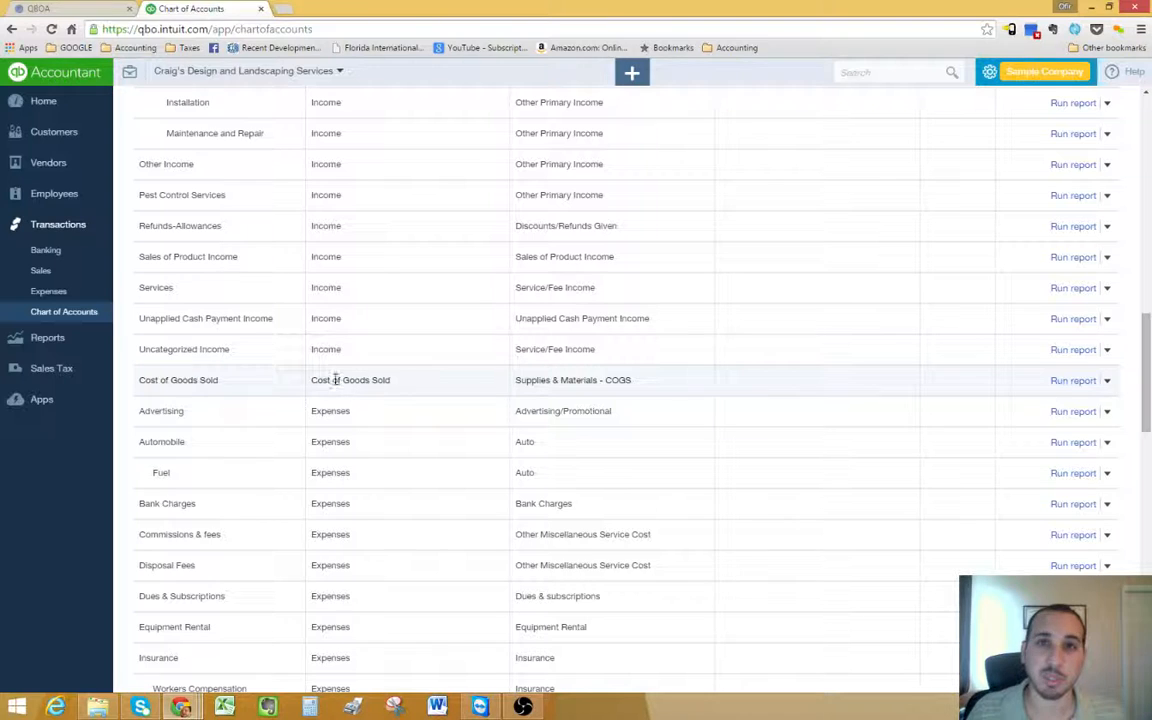
pyautogui.scroll(-3)
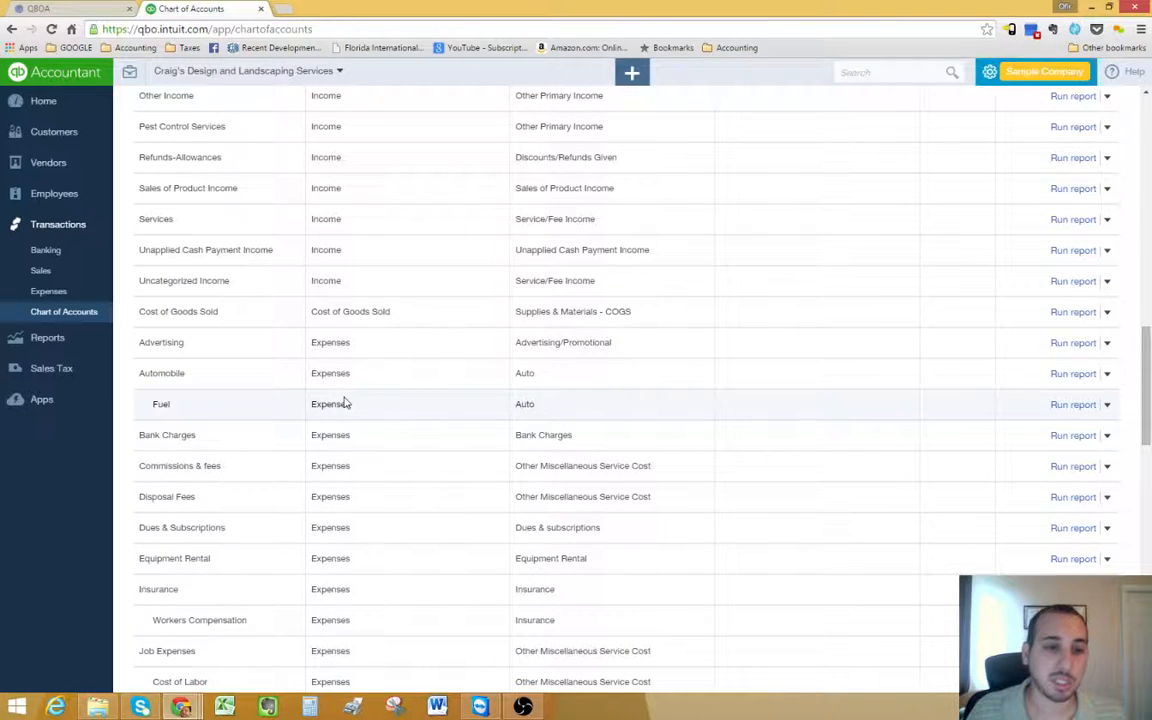
pyautogui.moveTo(352, 456)
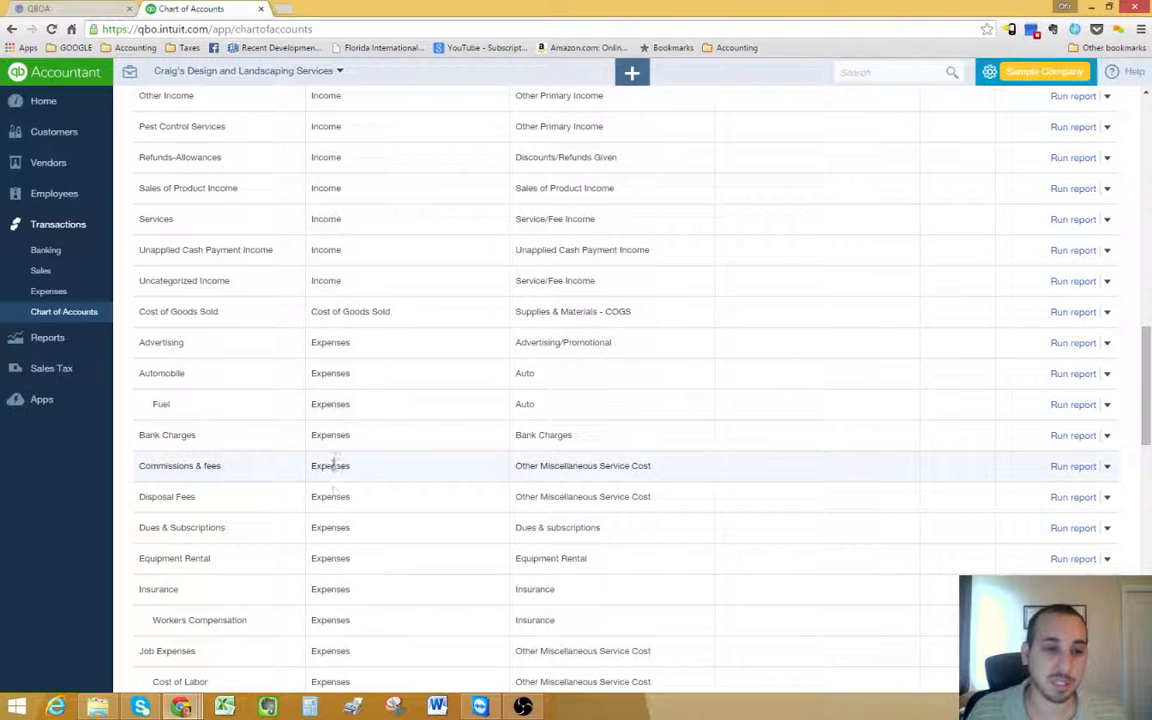
pyautogui.moveTo(352, 496)
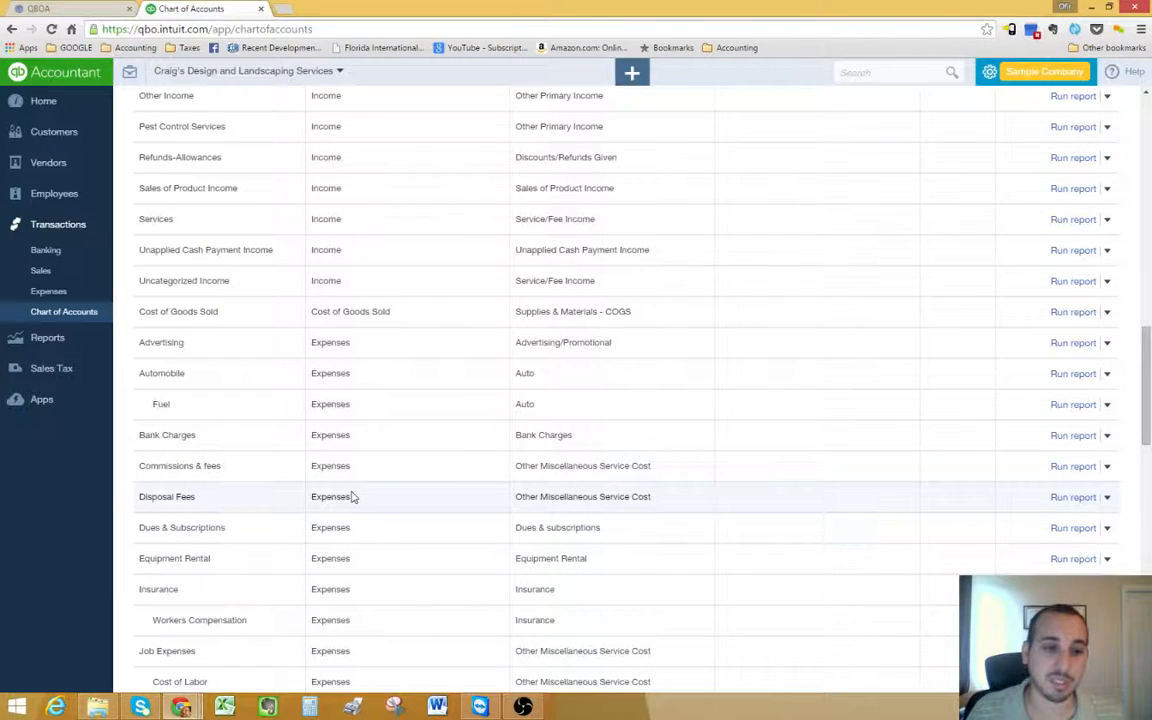
pyautogui.scroll(-3)
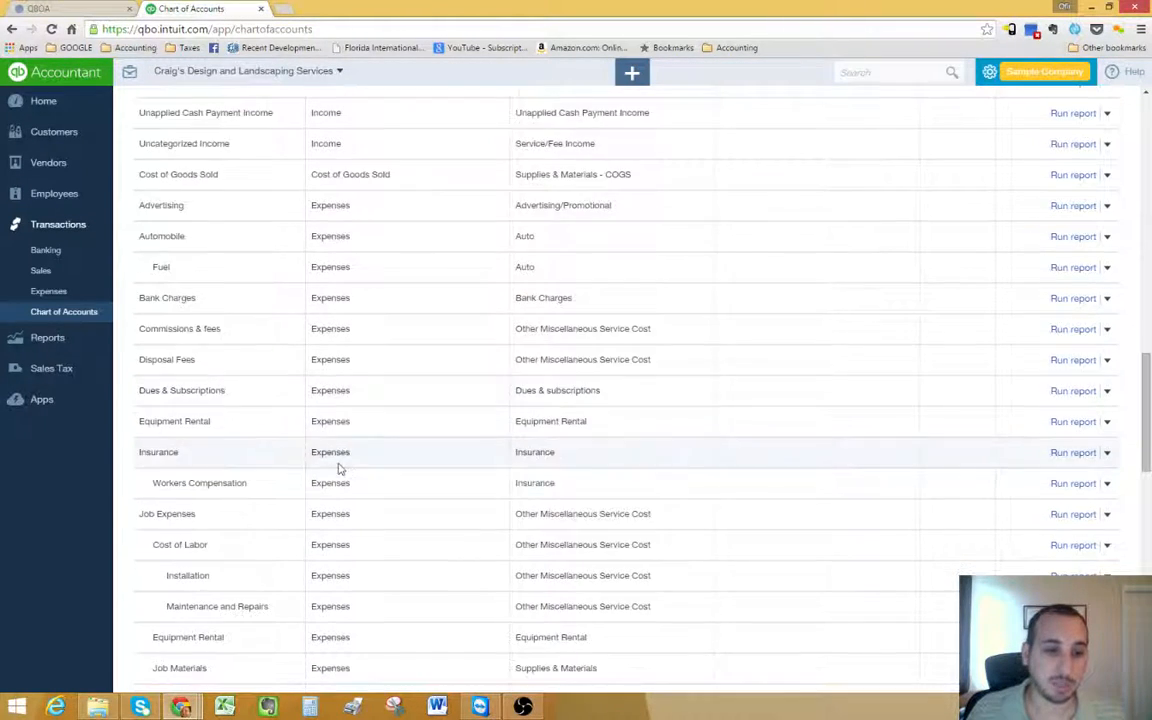
pyautogui.scroll(-3)
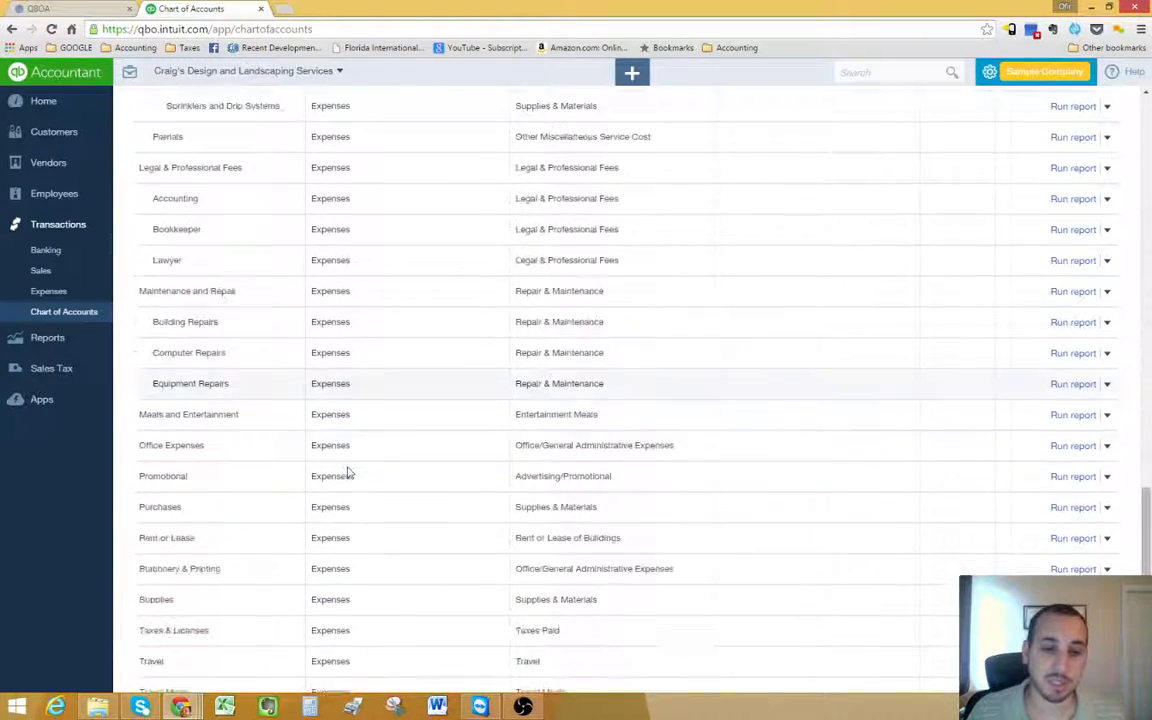
pyautogui.scroll(-3)
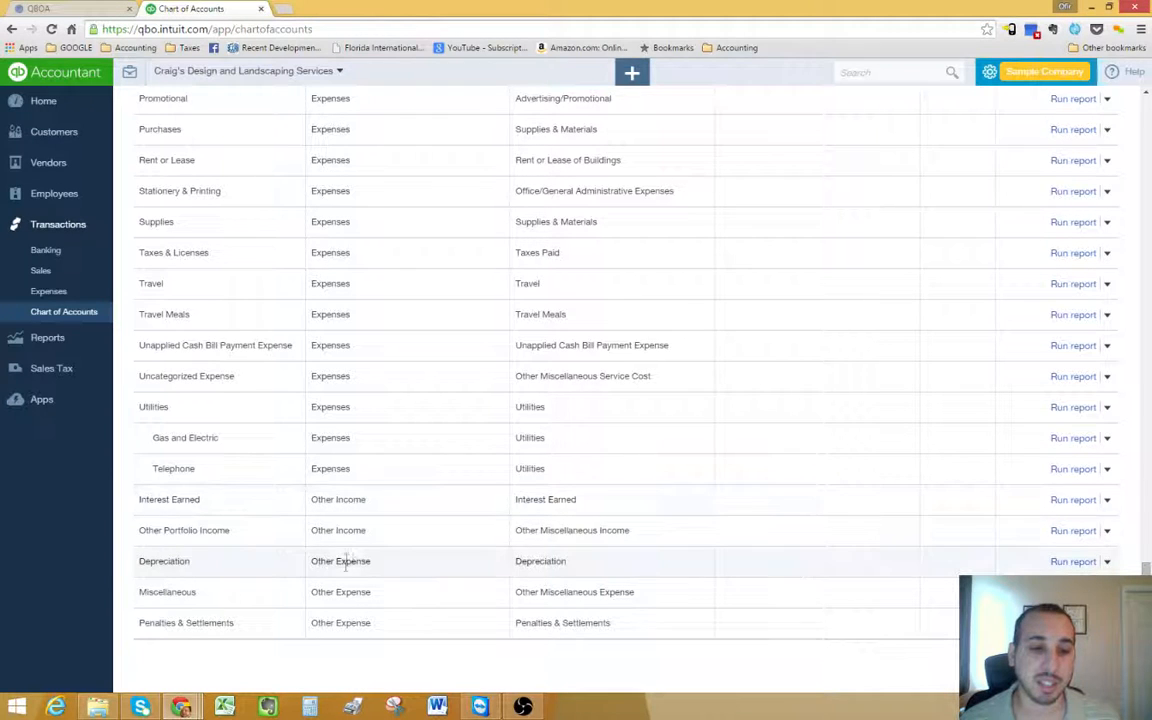
pyautogui.moveTo(304, 500)
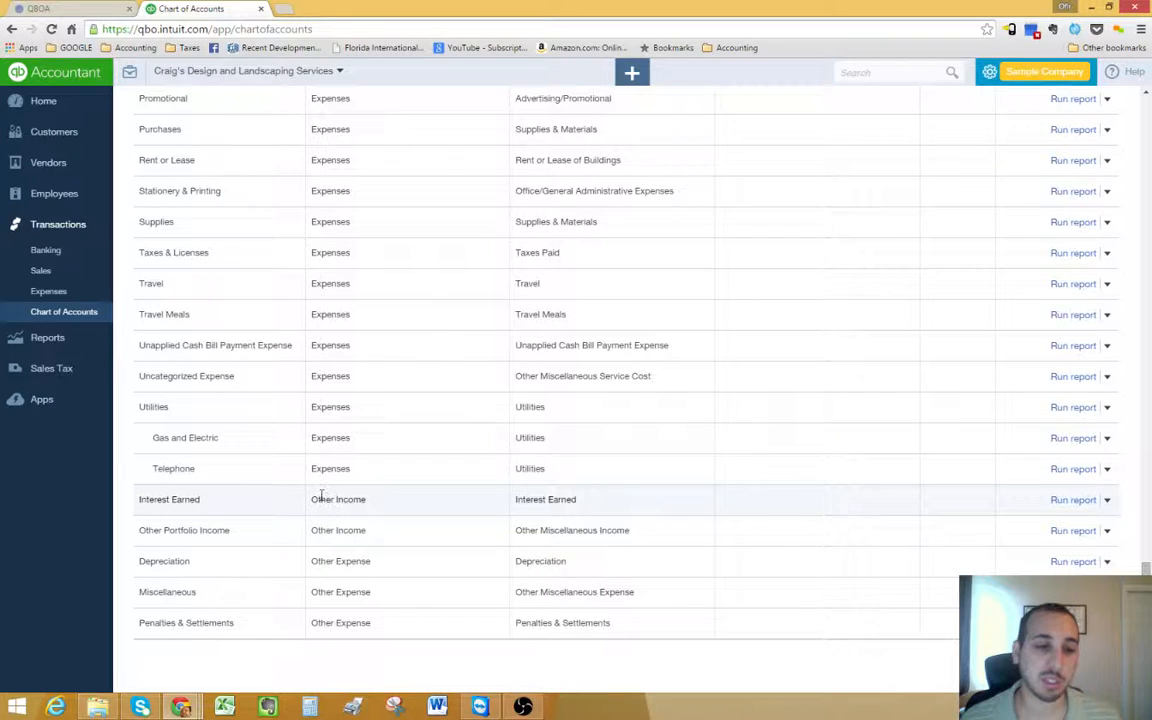
pyautogui.moveTo(316, 498)
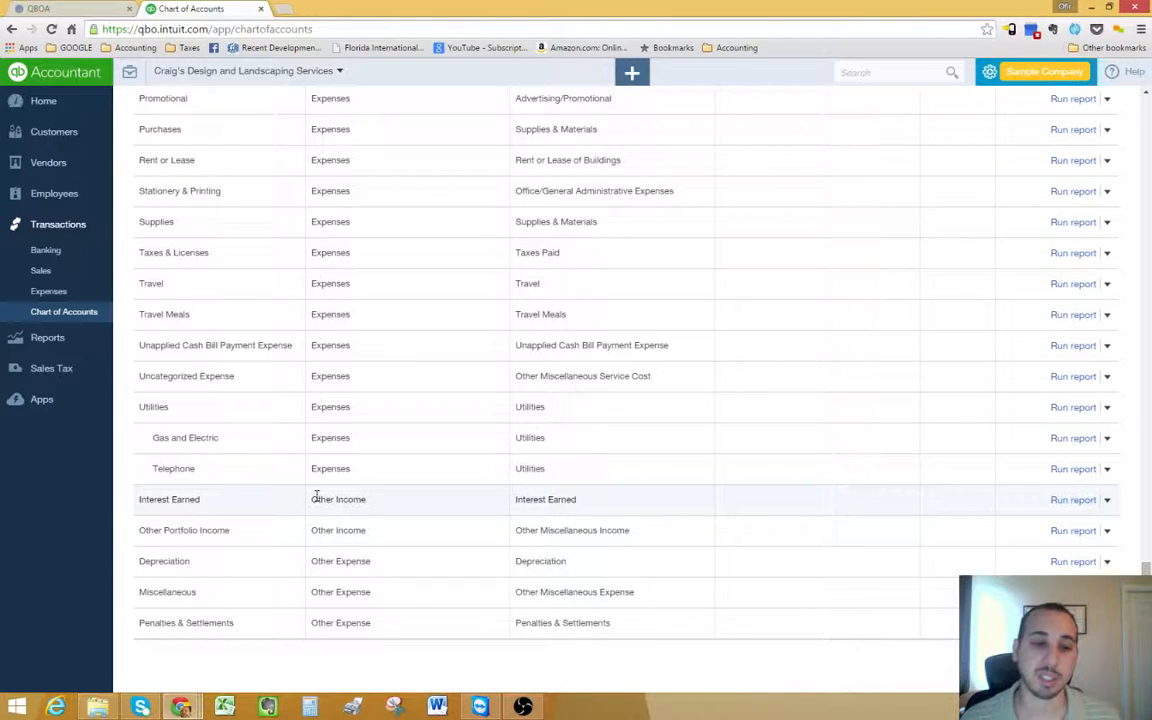
pyautogui.moveTo(348, 516)
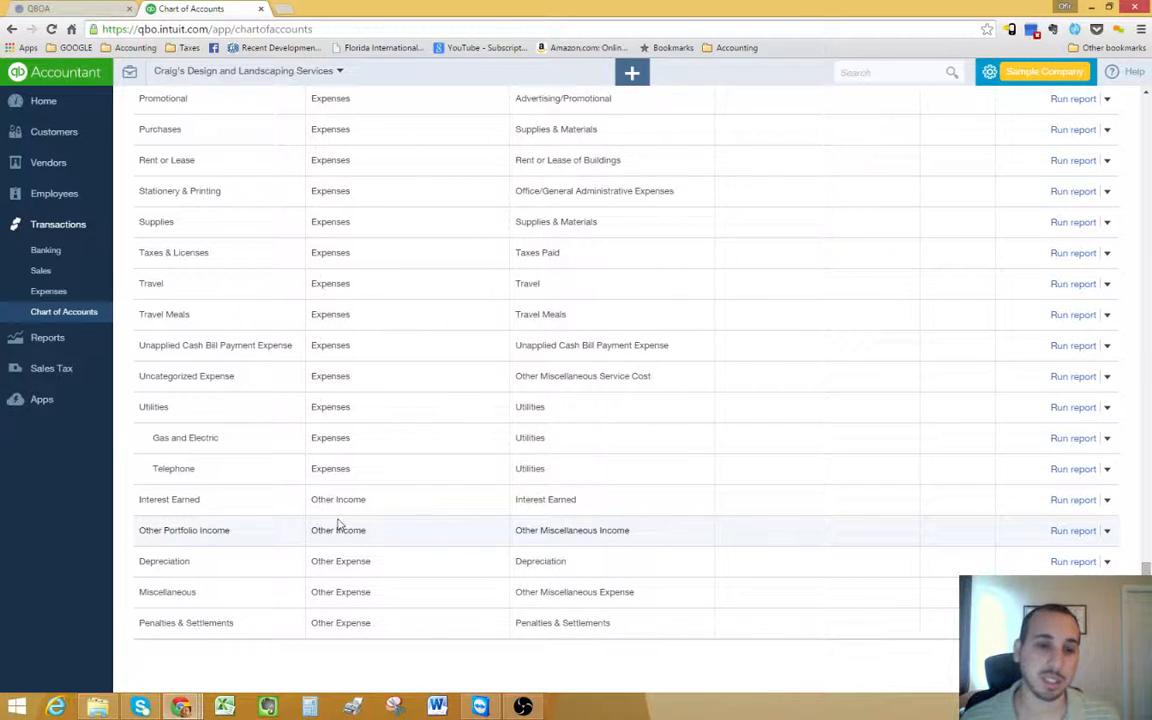
pyautogui.moveTo(352, 486)
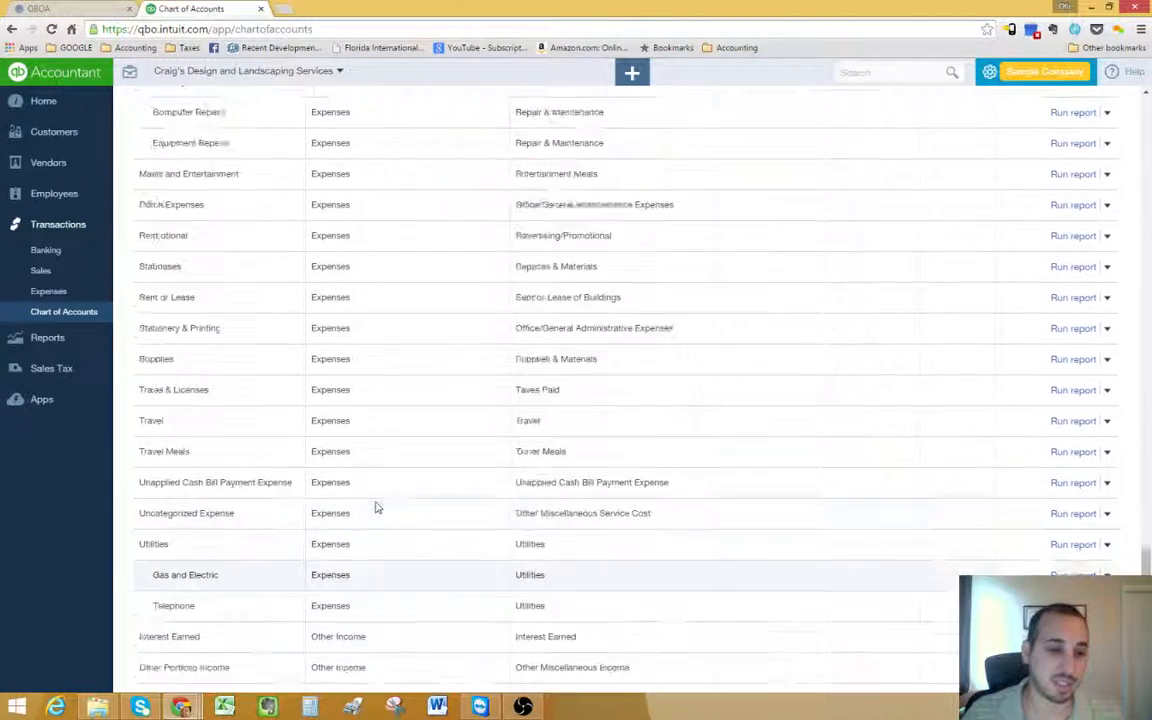
pyautogui.scroll(3)
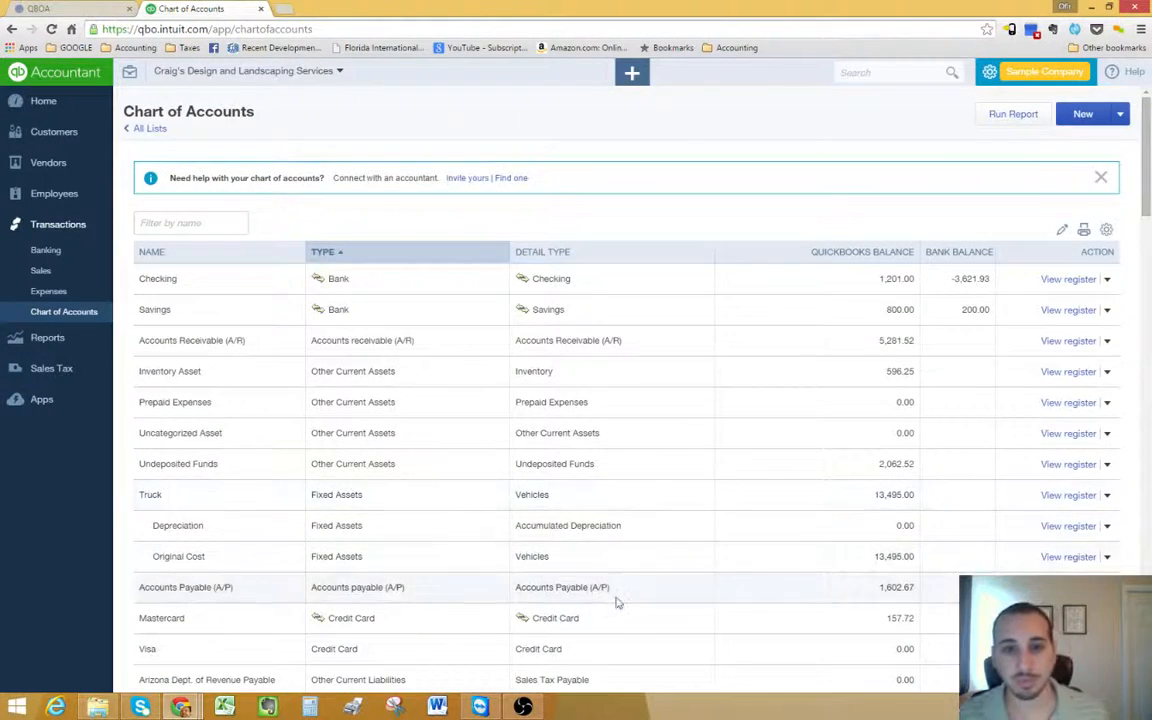
pyautogui.moveTo(750, 632)
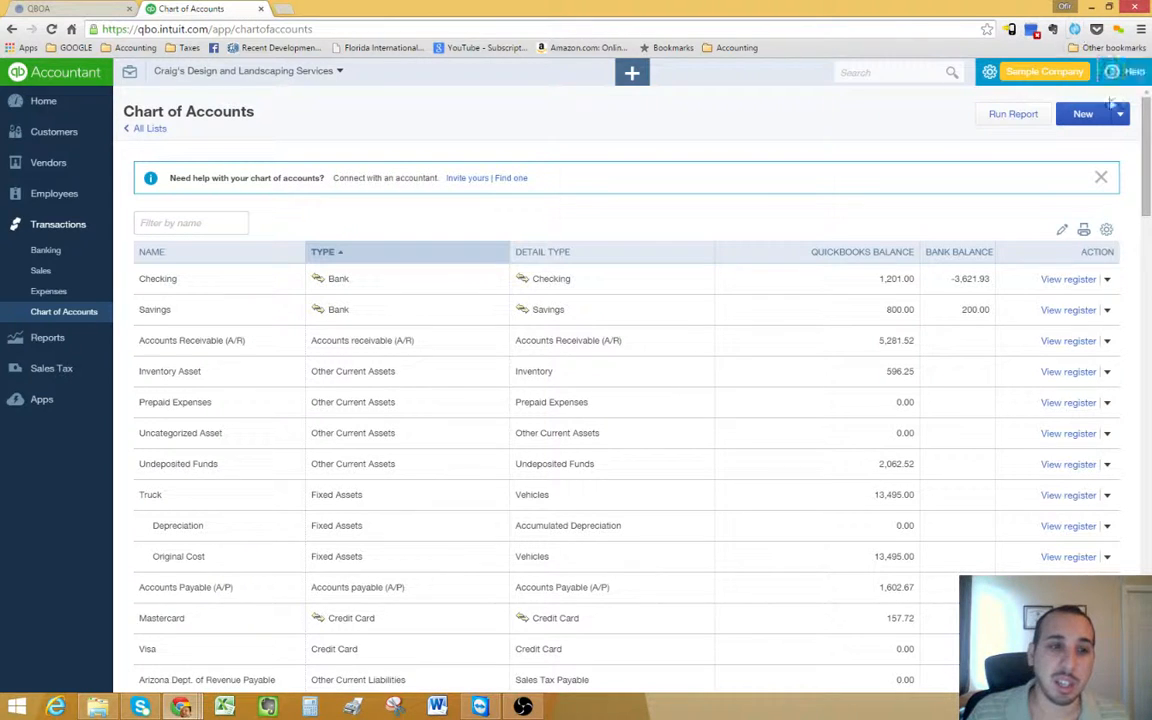
pyautogui.moveTo(1104, 136)
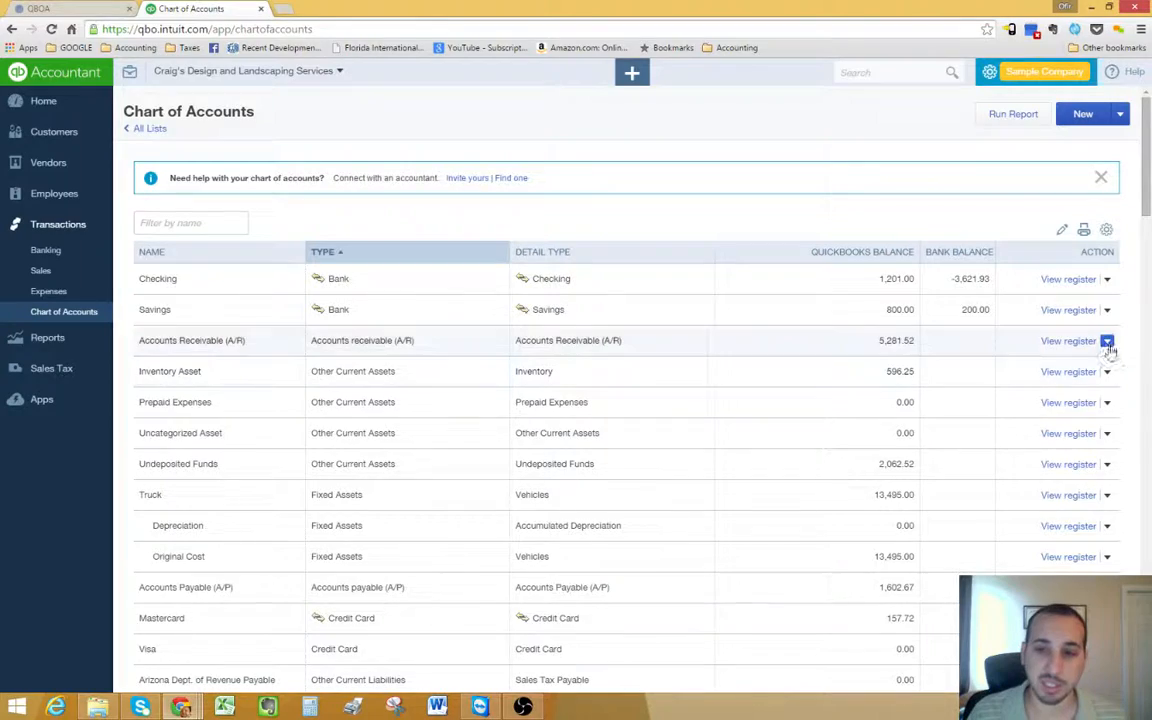
pyautogui.scroll(-3)
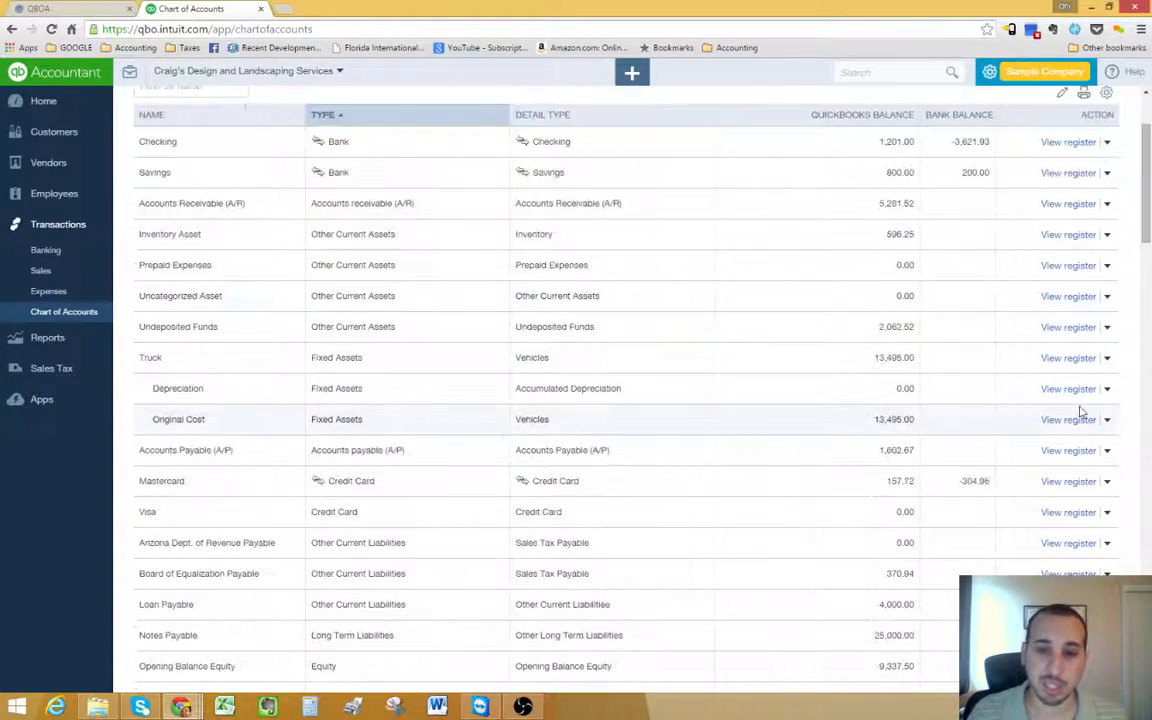
pyautogui.scroll(-3)
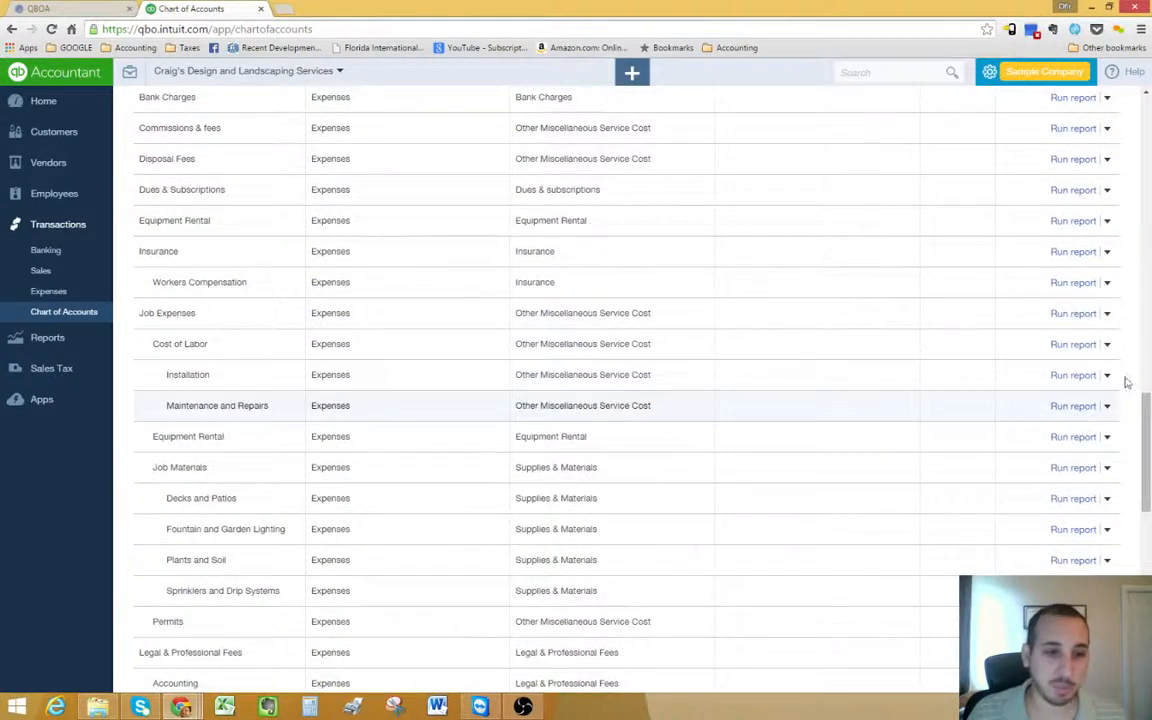
pyautogui.click(1106, 344)
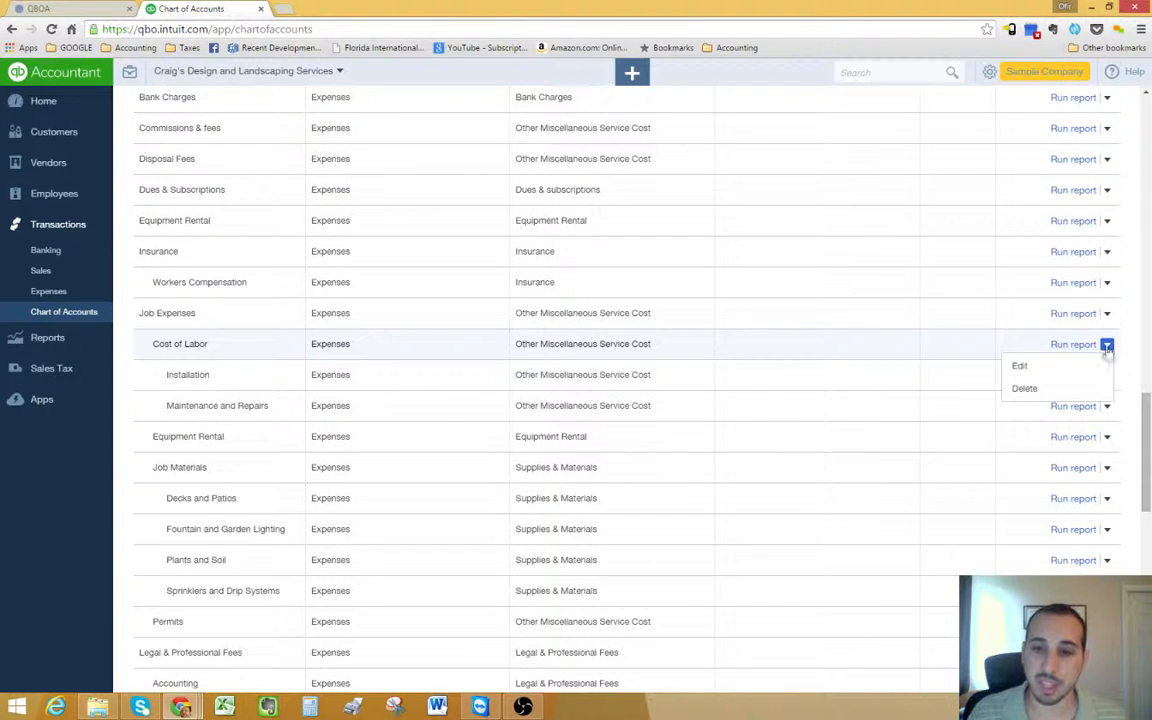
pyautogui.moveTo(1042, 390)
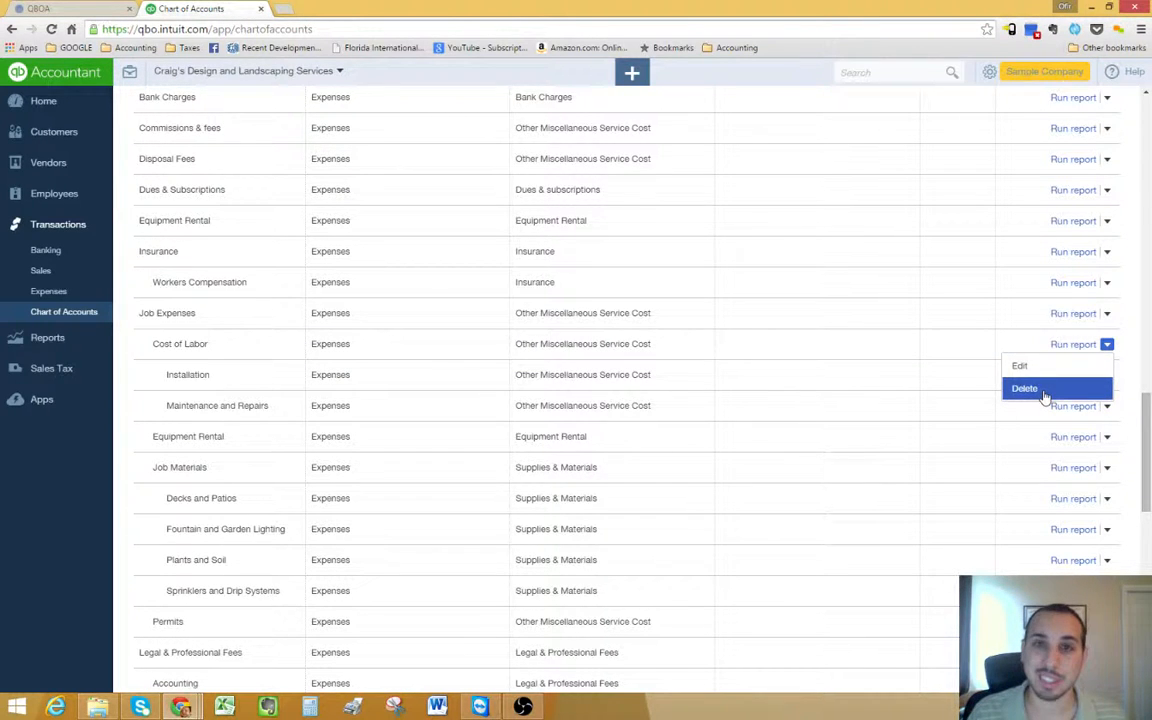
pyautogui.moveTo(1096, 390)
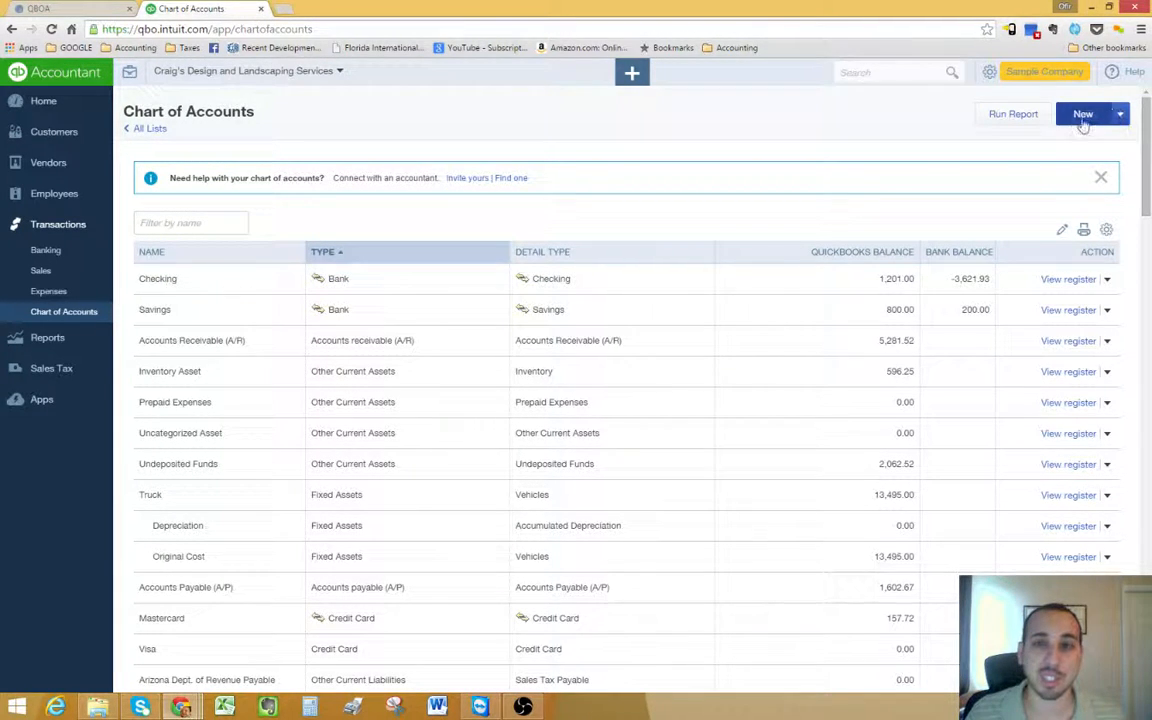
# Start a new account and choose Expenses as its category type.
pyautogui.click(1076, 116)
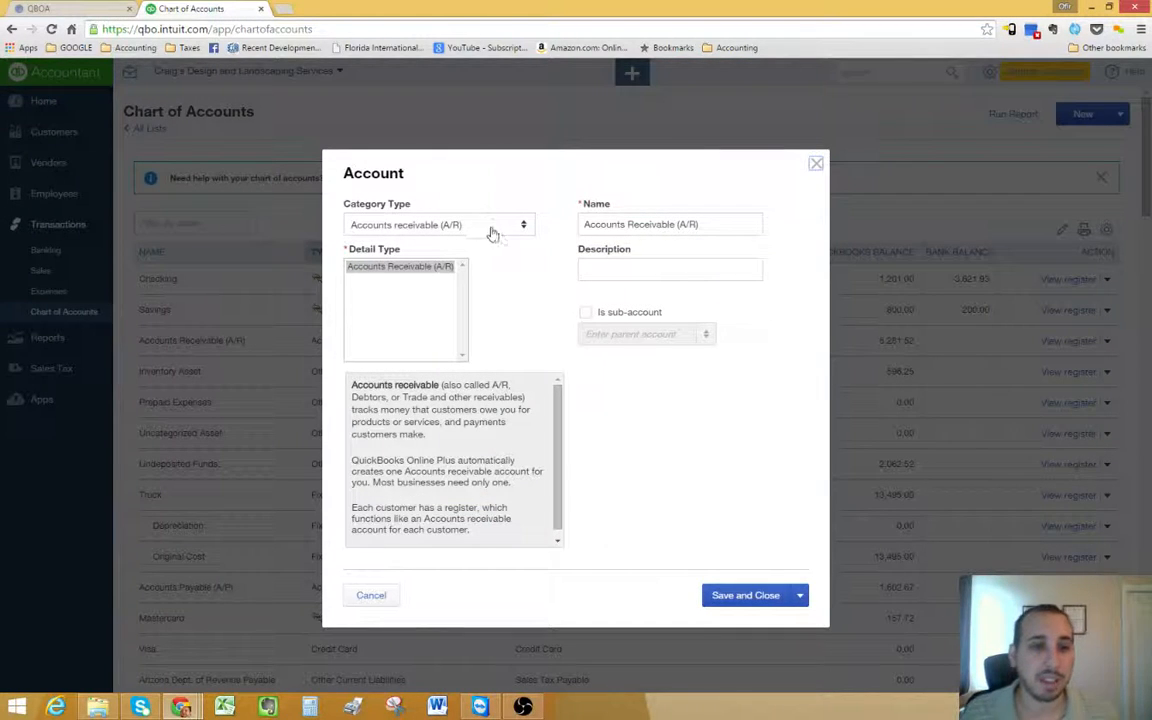
pyautogui.click(438, 224)
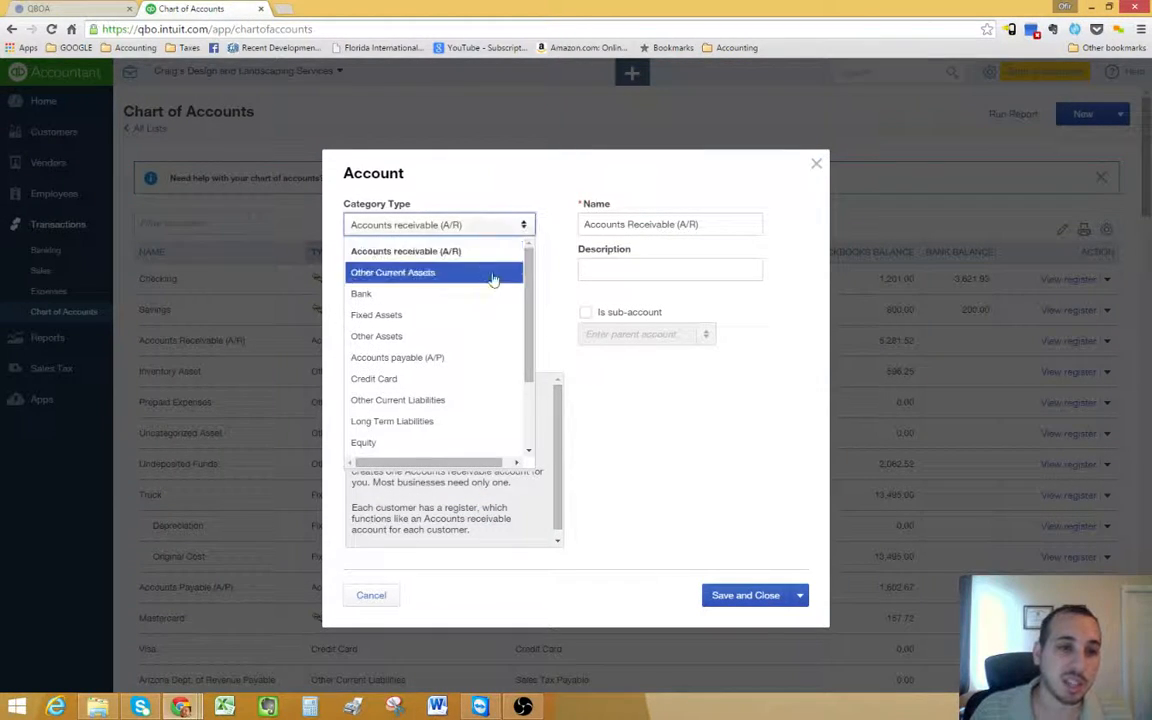
pyautogui.scroll(-3)
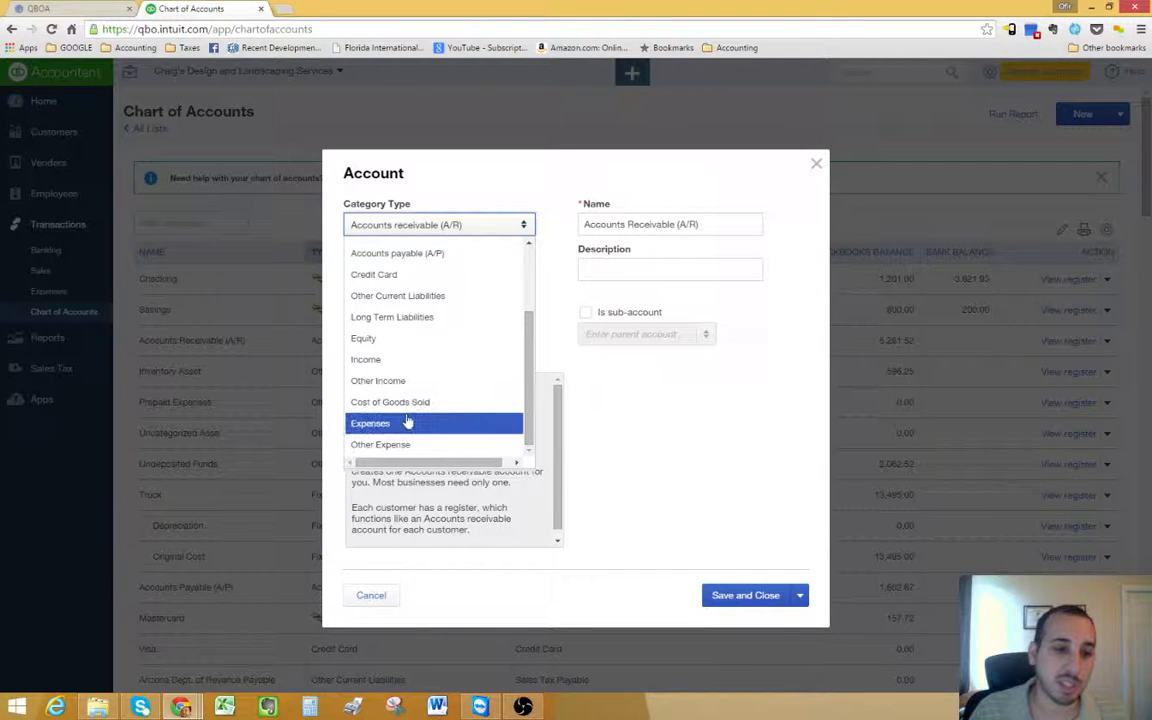
pyautogui.click(370, 424)
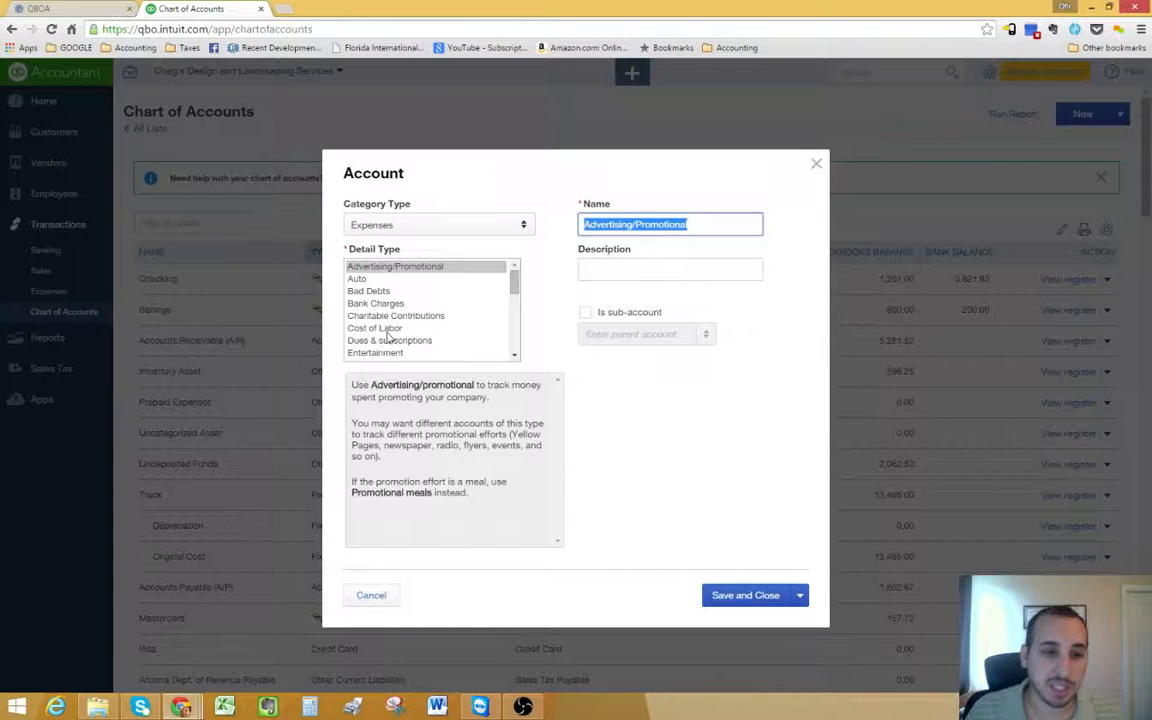
# Choose Charitable Contributions as the detail type, naming the account, then move to Description.
pyautogui.click(396, 316)
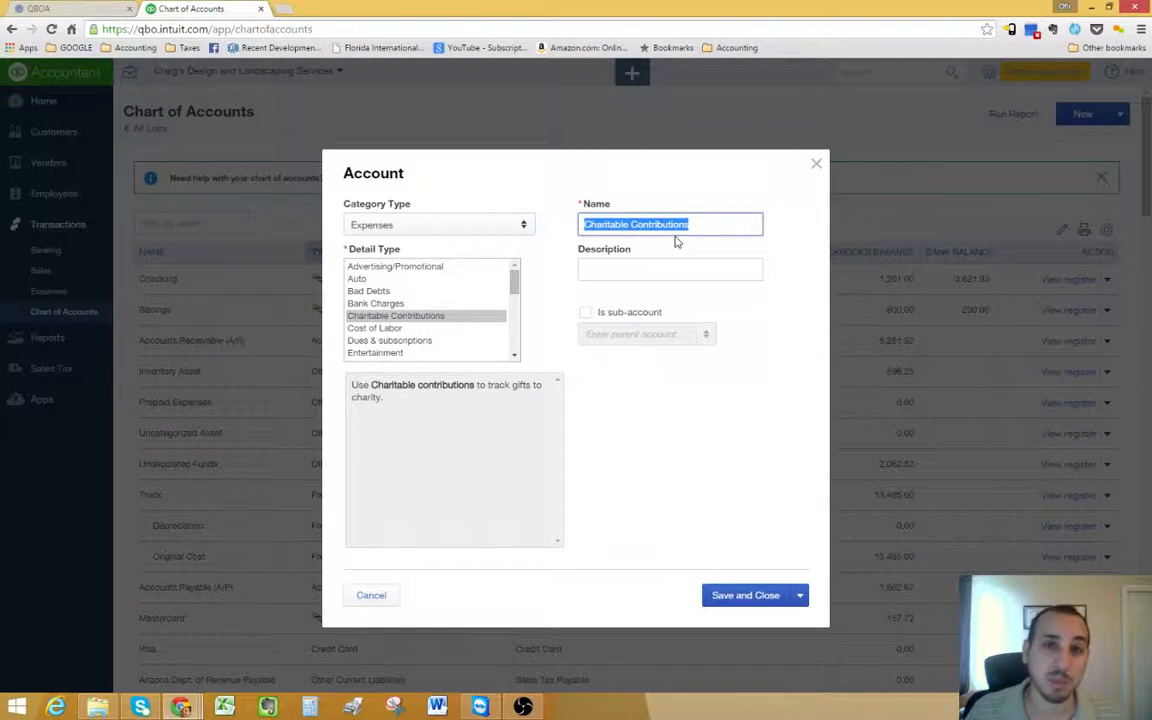
pyautogui.moveTo(504, 206)
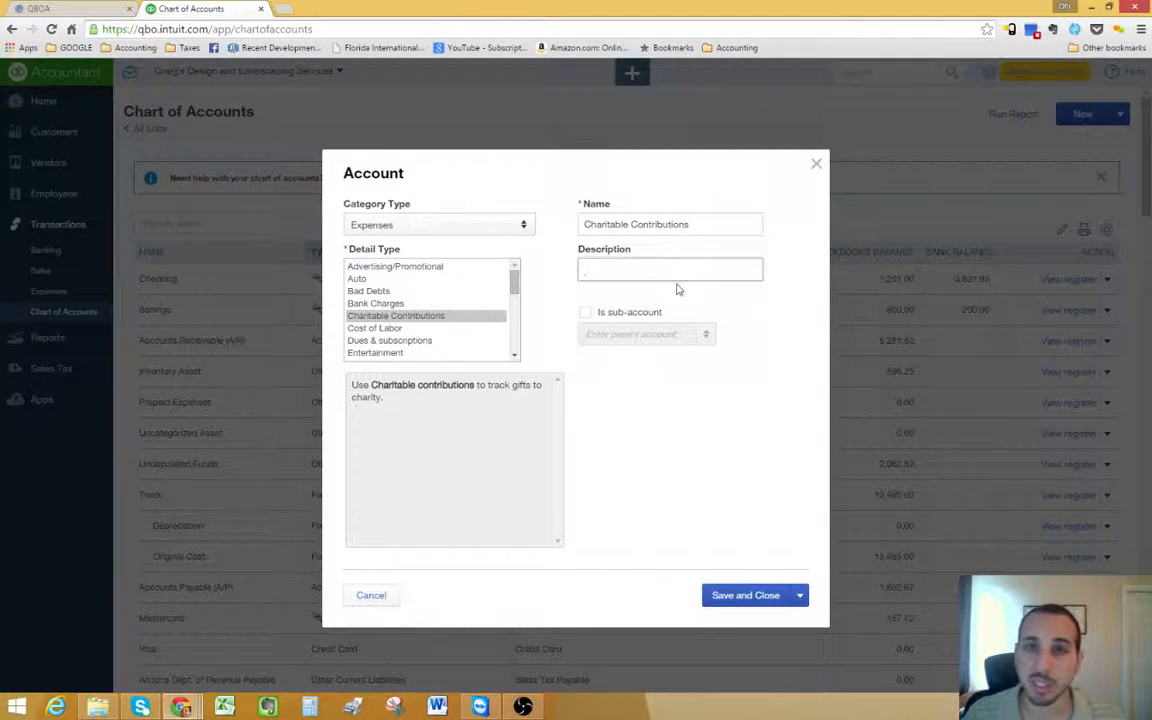
pyautogui.click(668, 268)
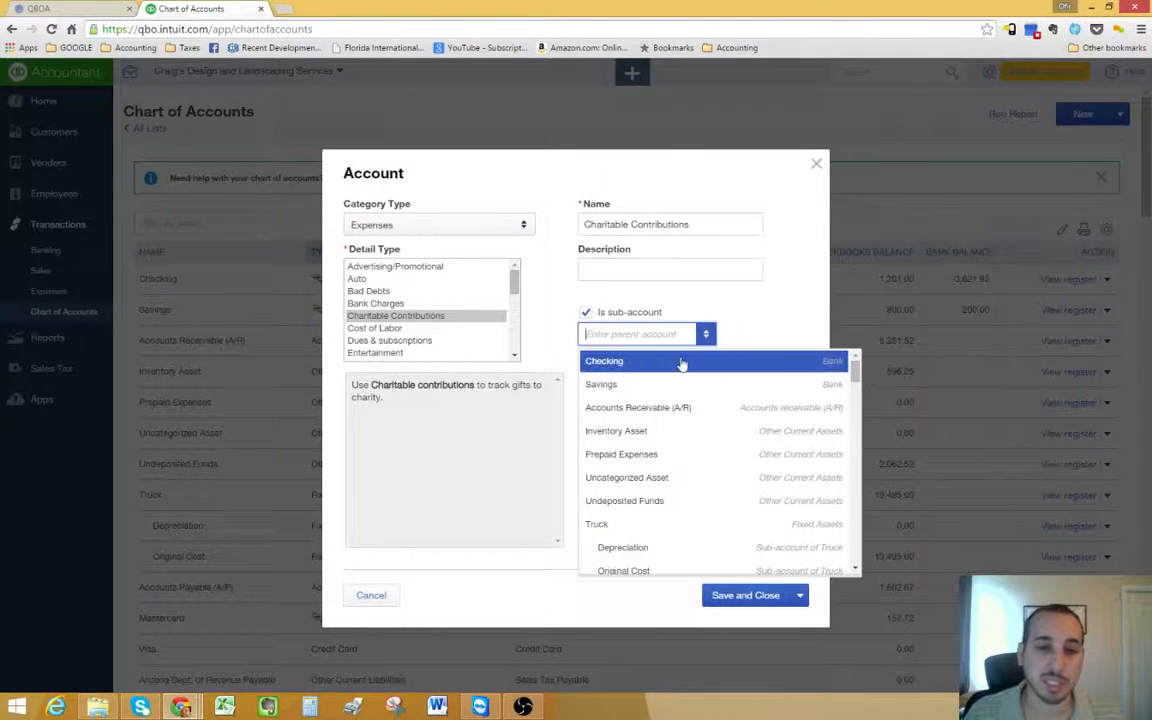
pyautogui.moveTo(660, 500)
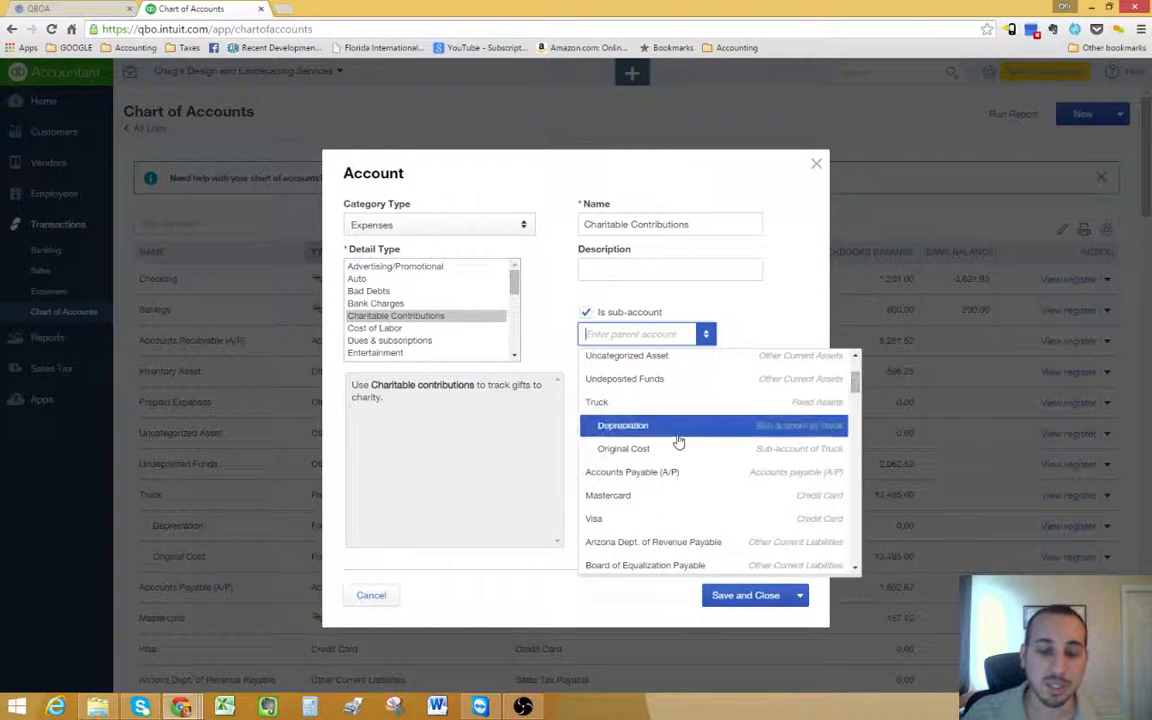
pyautogui.moveTo(696, 596)
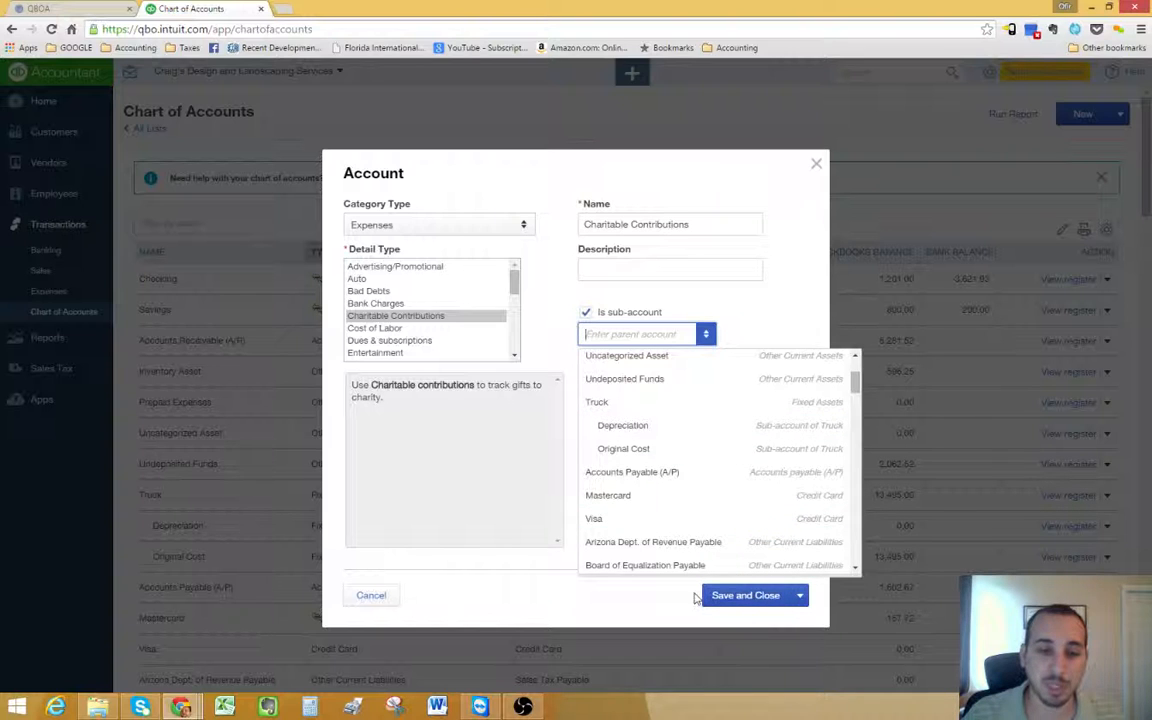
# Clear 'Is sub-account' and save Charitable Contributions as a standalone expense account.
pyautogui.click(584, 312)
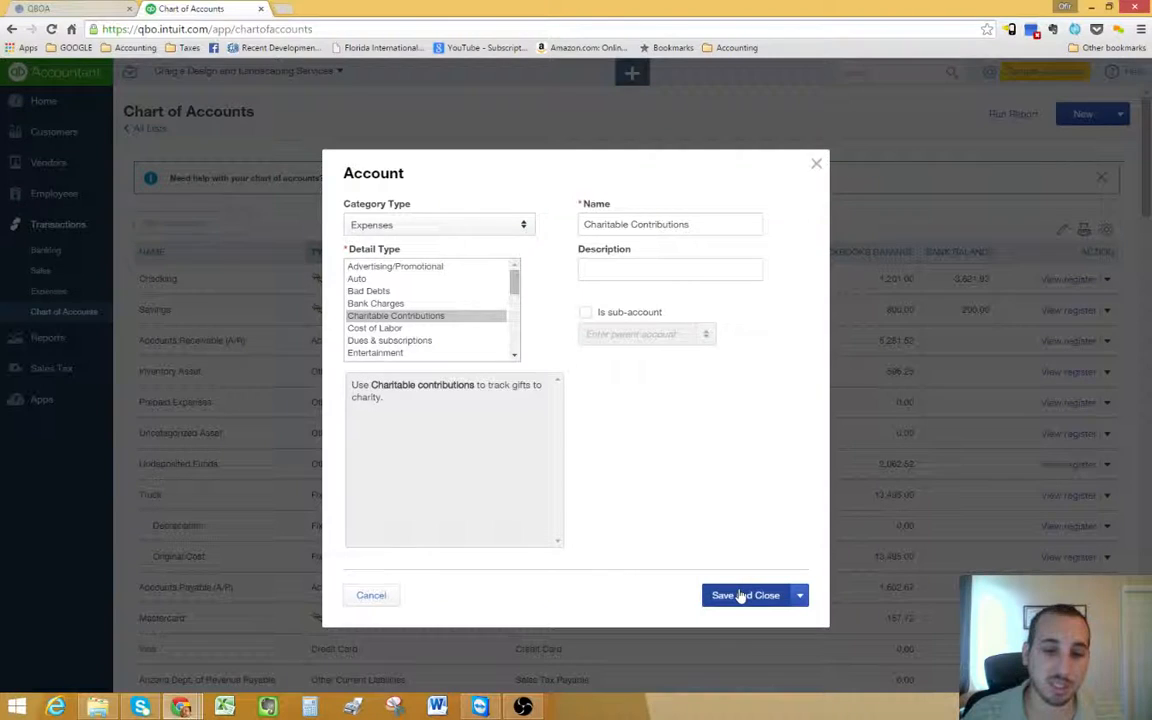
pyautogui.click(746, 596)
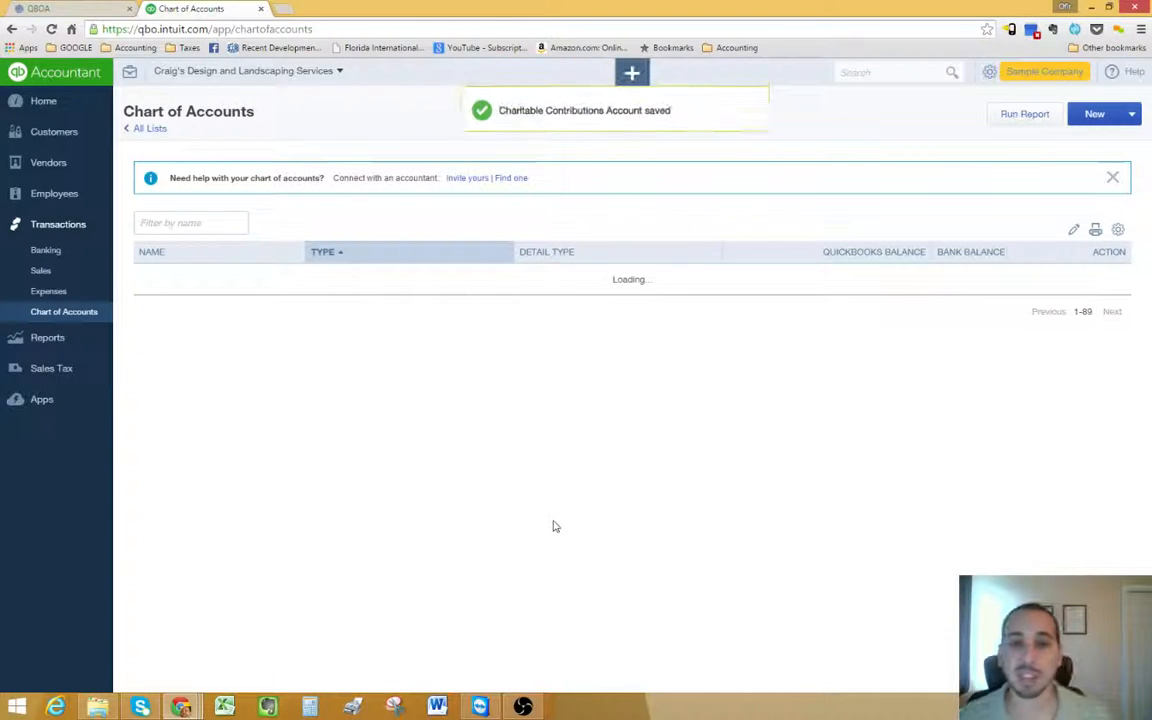